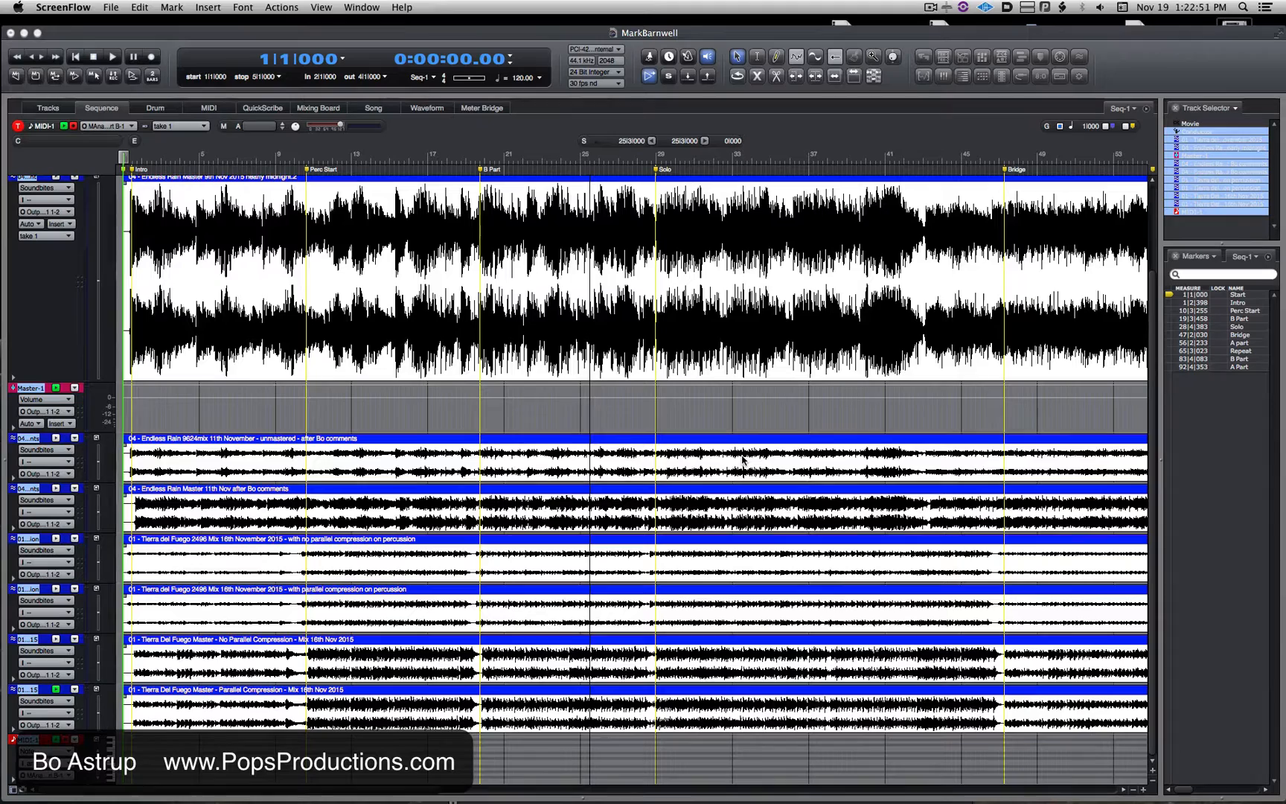
mouse_move(386, 201)
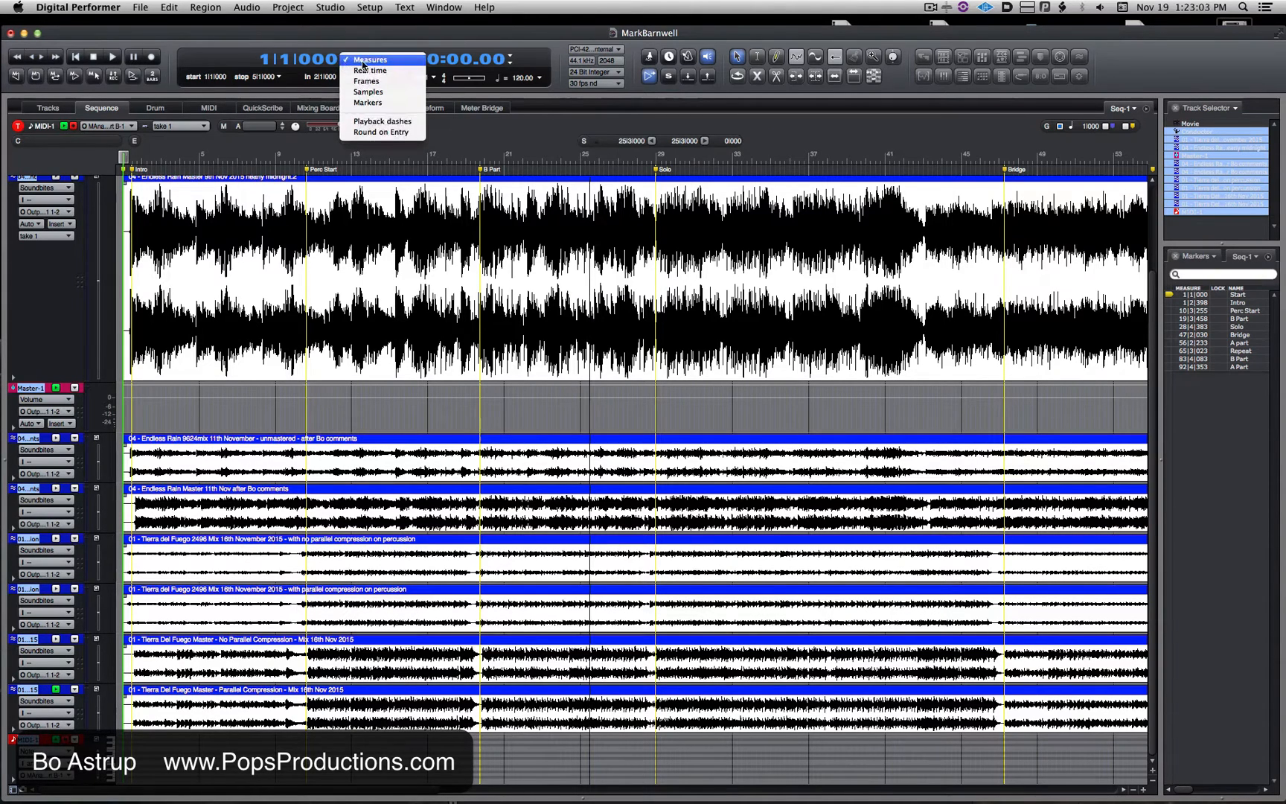
Switch the main counter to Real time, then Markers, and jump the playhead to the Solo marker
left_click(370, 70)
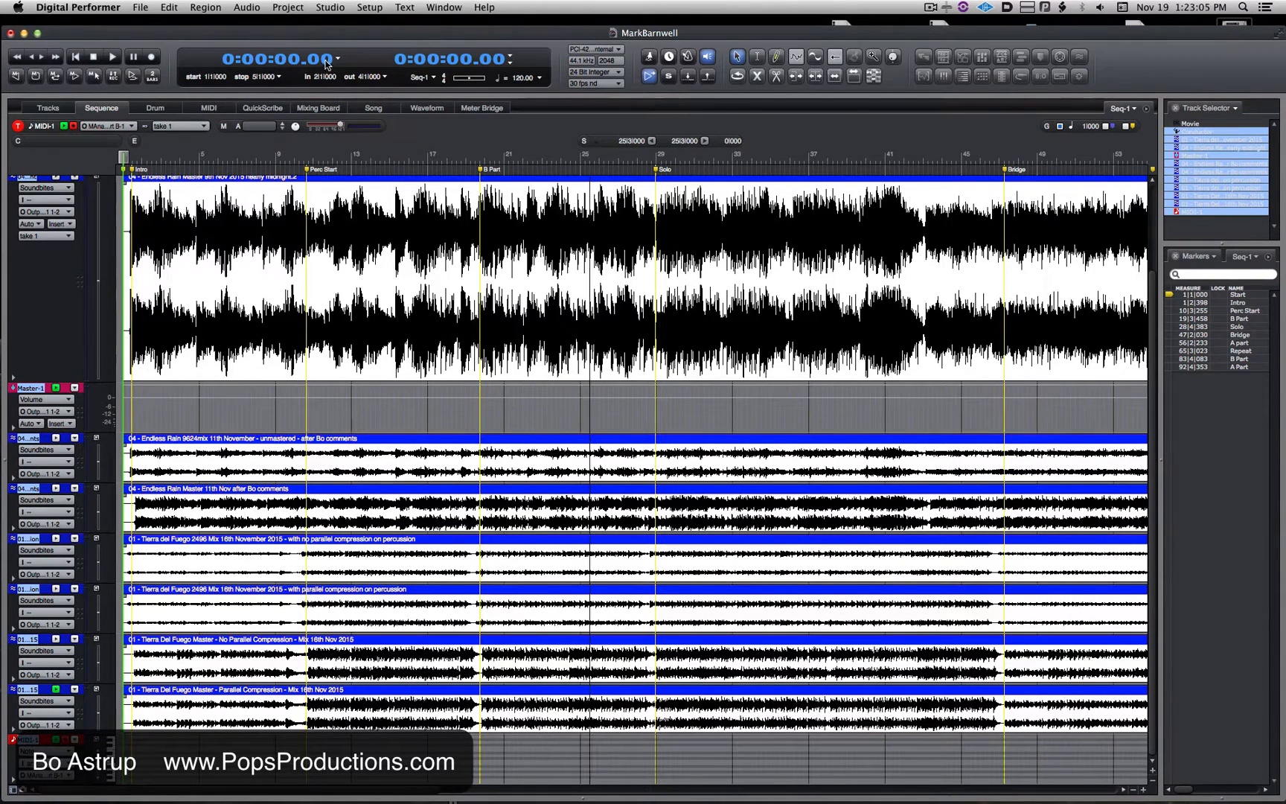
left_click(337, 58)
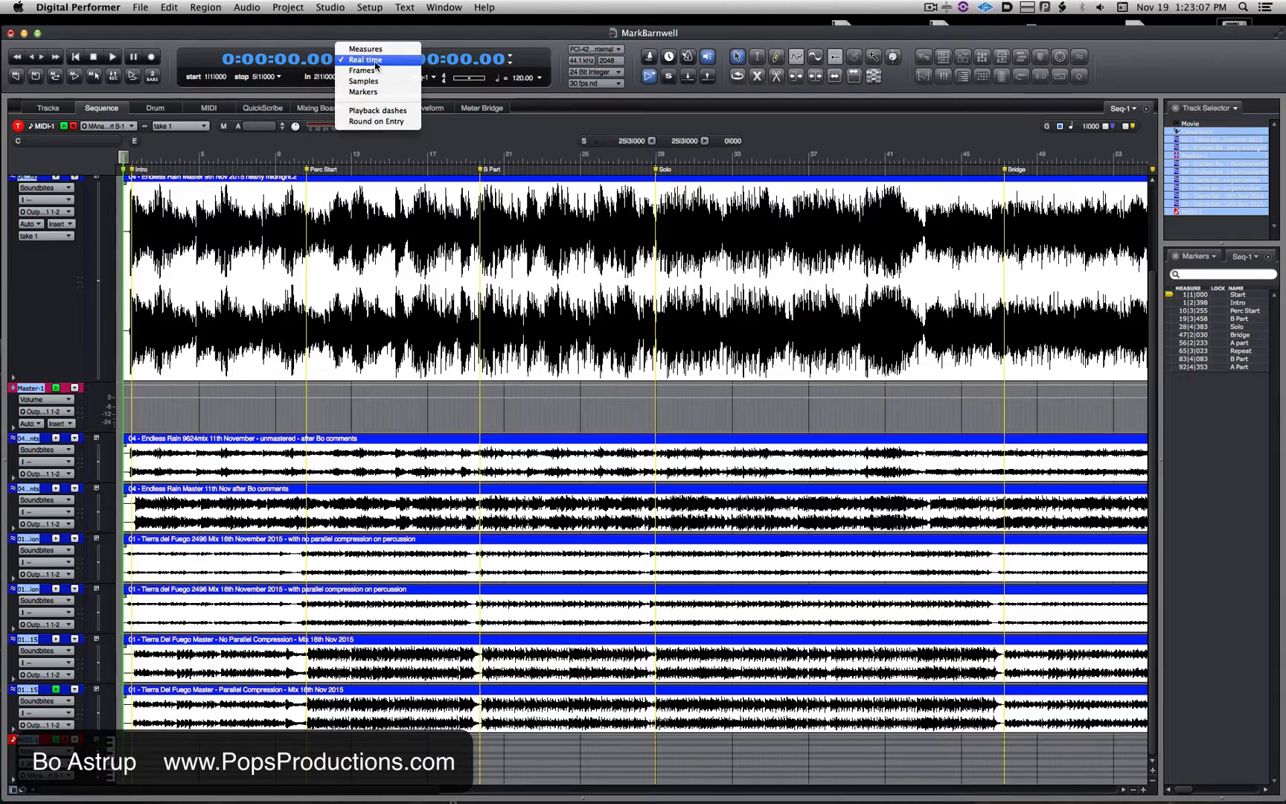
mouse_move(363, 80)
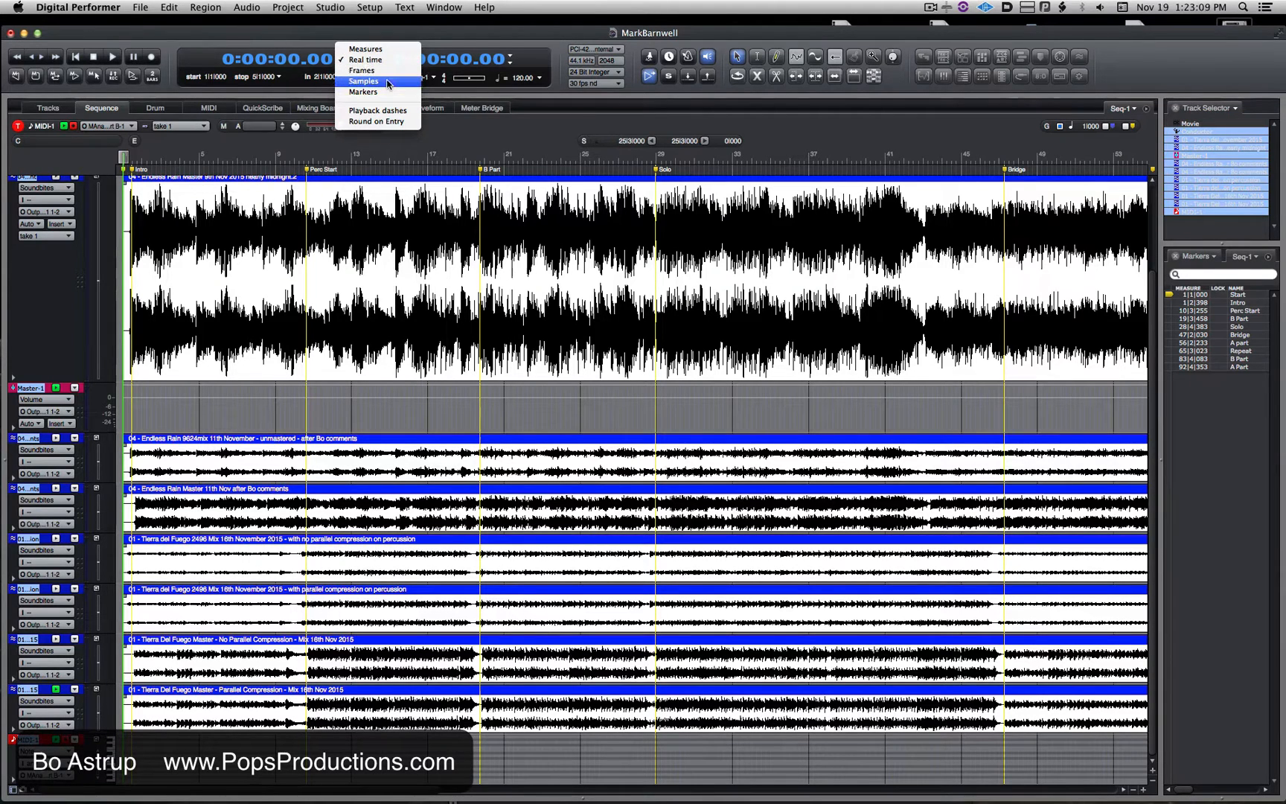
left_click(363, 80)
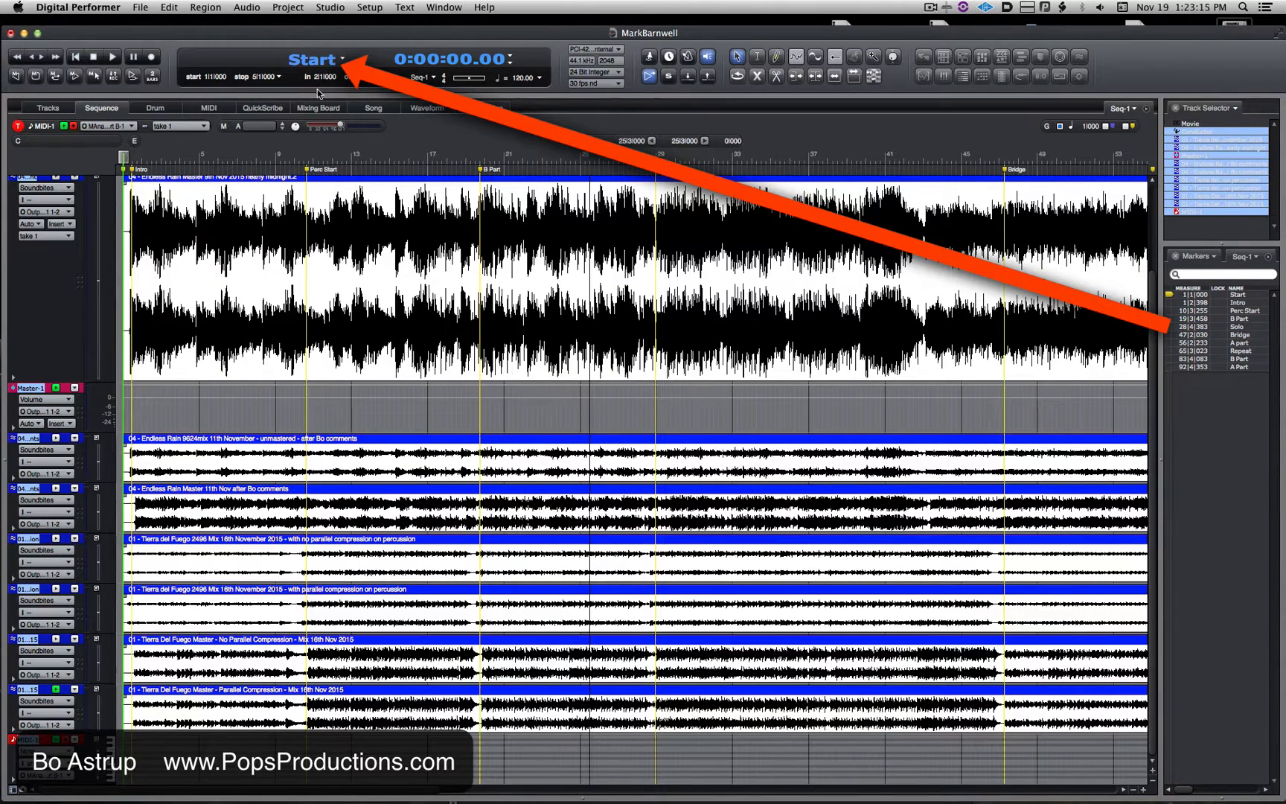
left_click(316, 58)
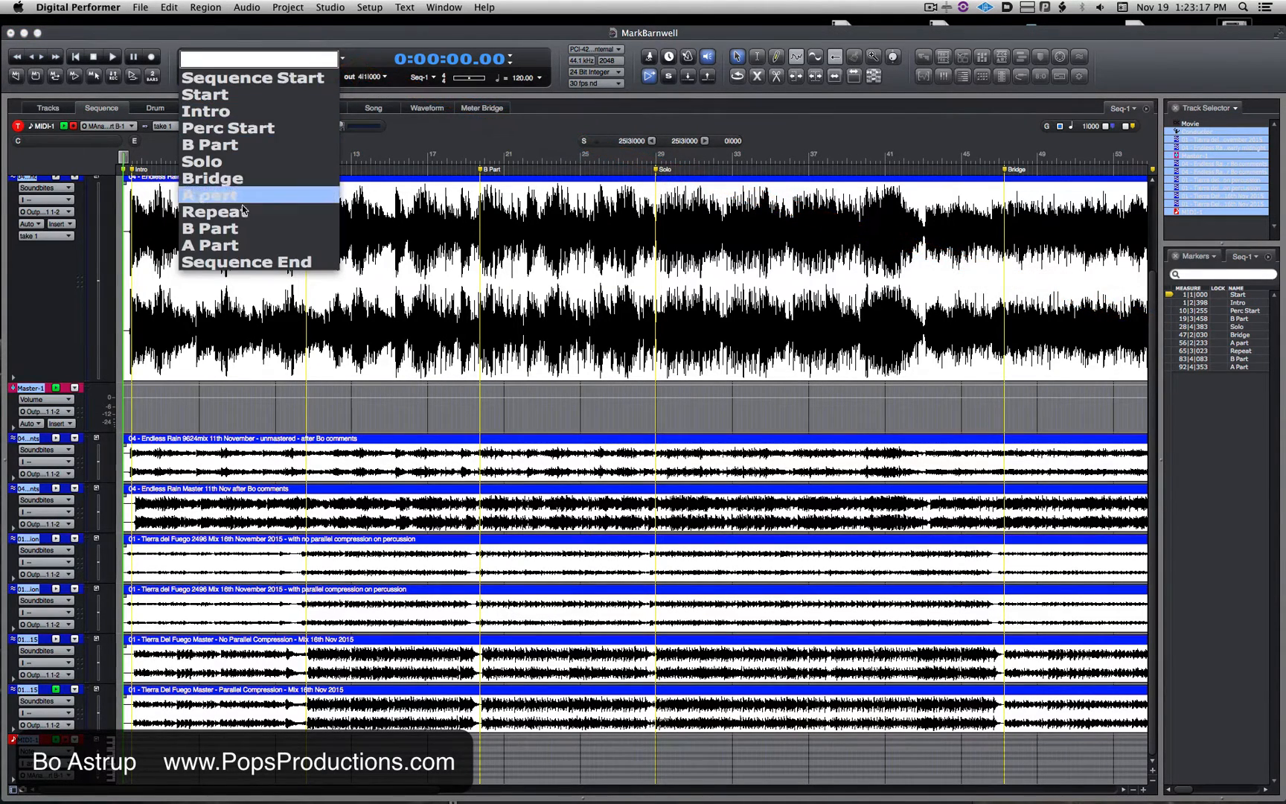
left_click(202, 162)
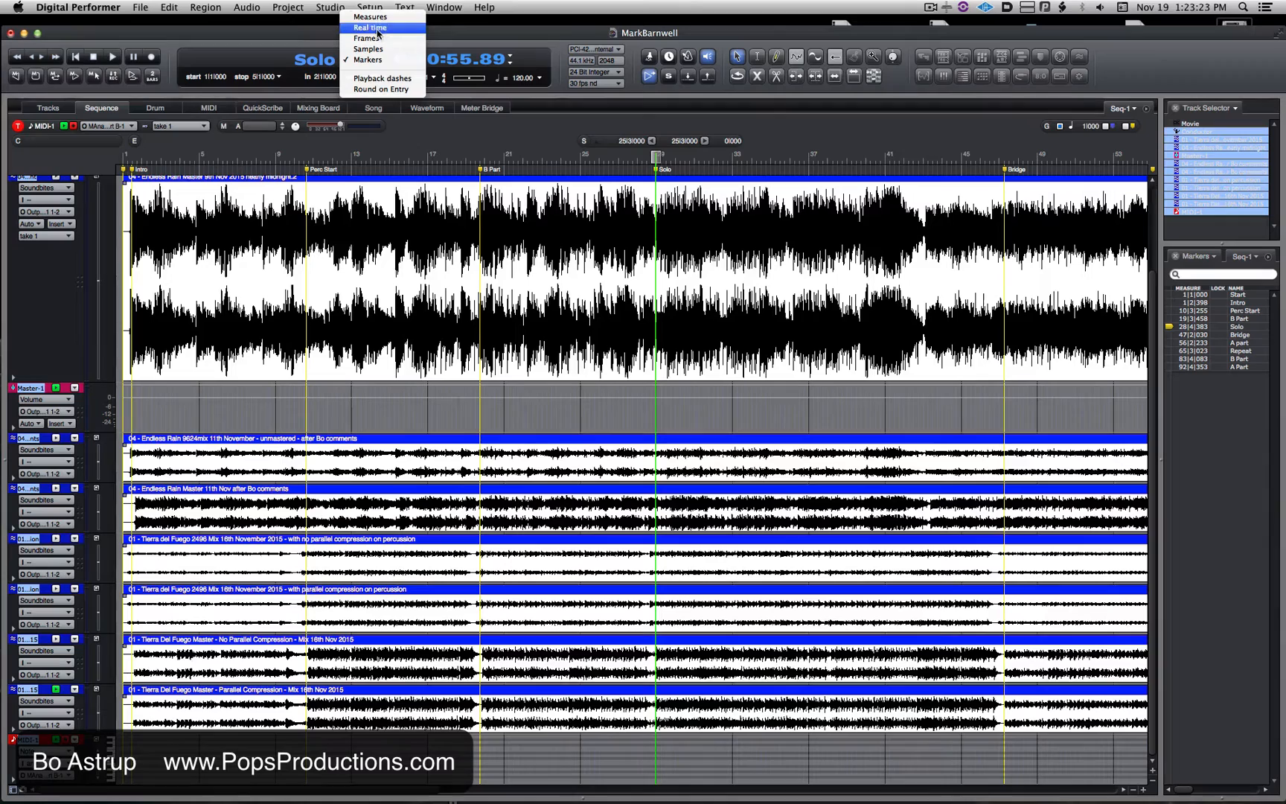
Show Measures in the main counter and Frames/Markers in the secondary, jumping to the Repeat marker
left_click(371, 16)
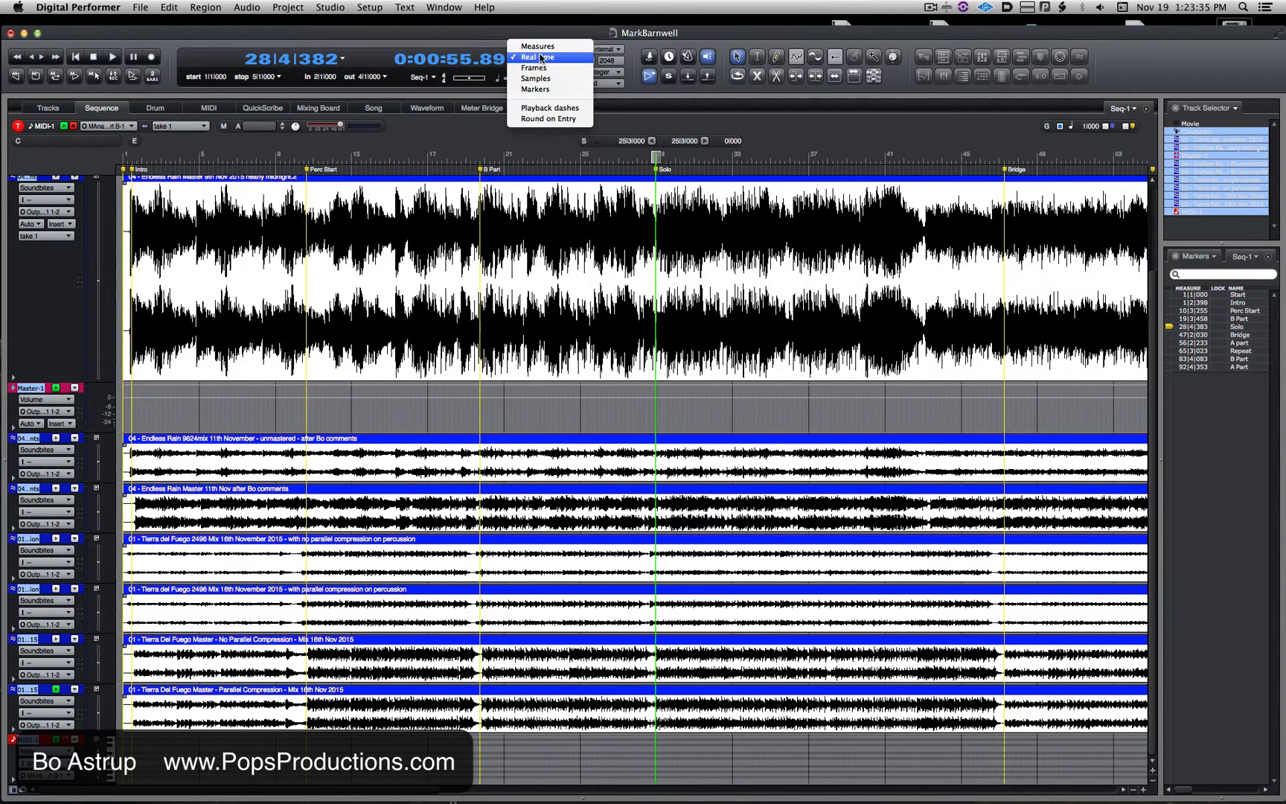
left_click(537, 56)
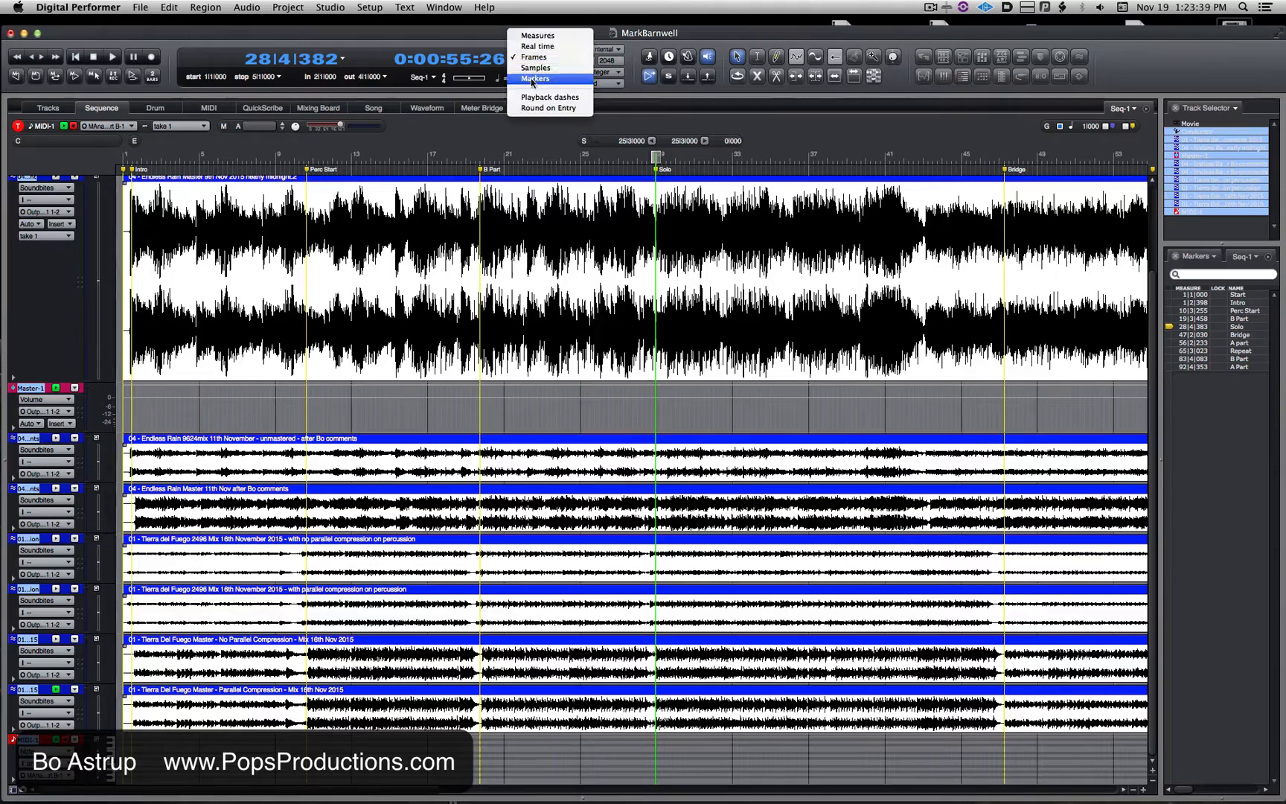
left_click(535, 79)
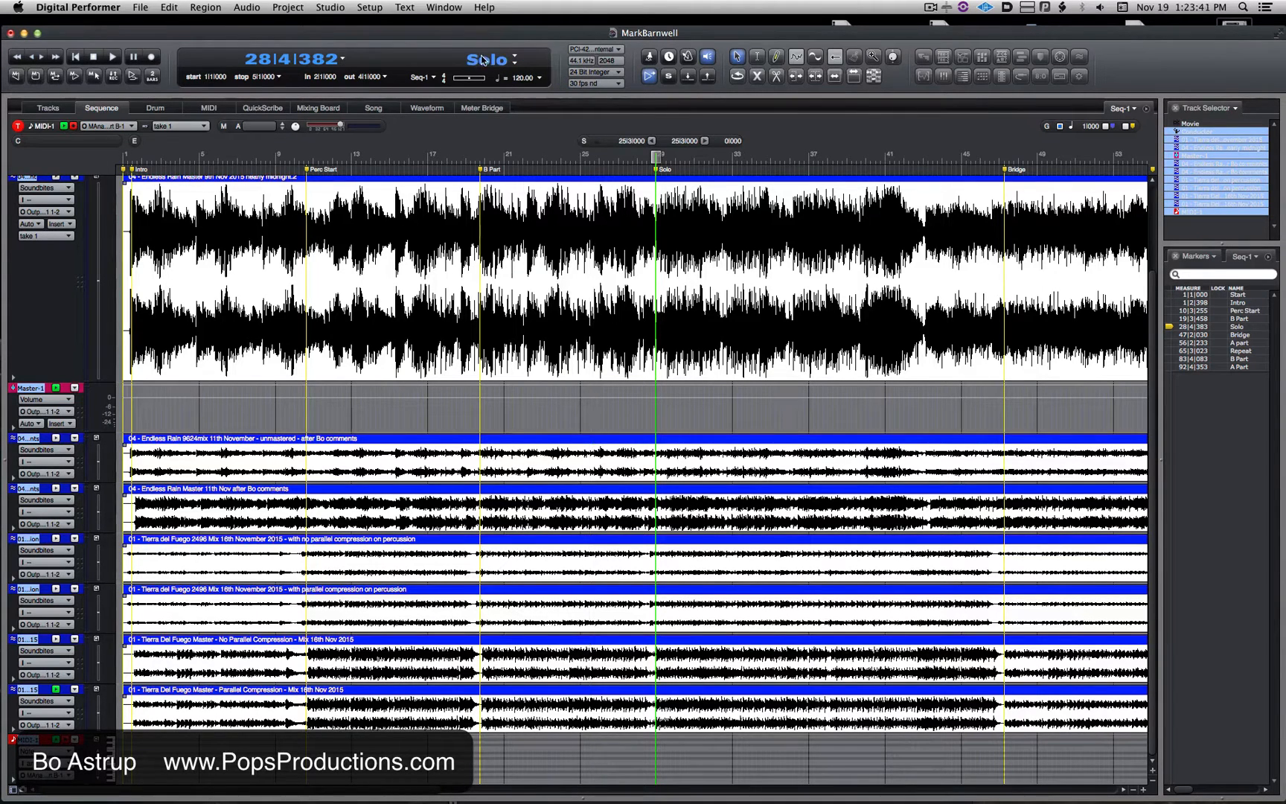
left_click(513, 58)
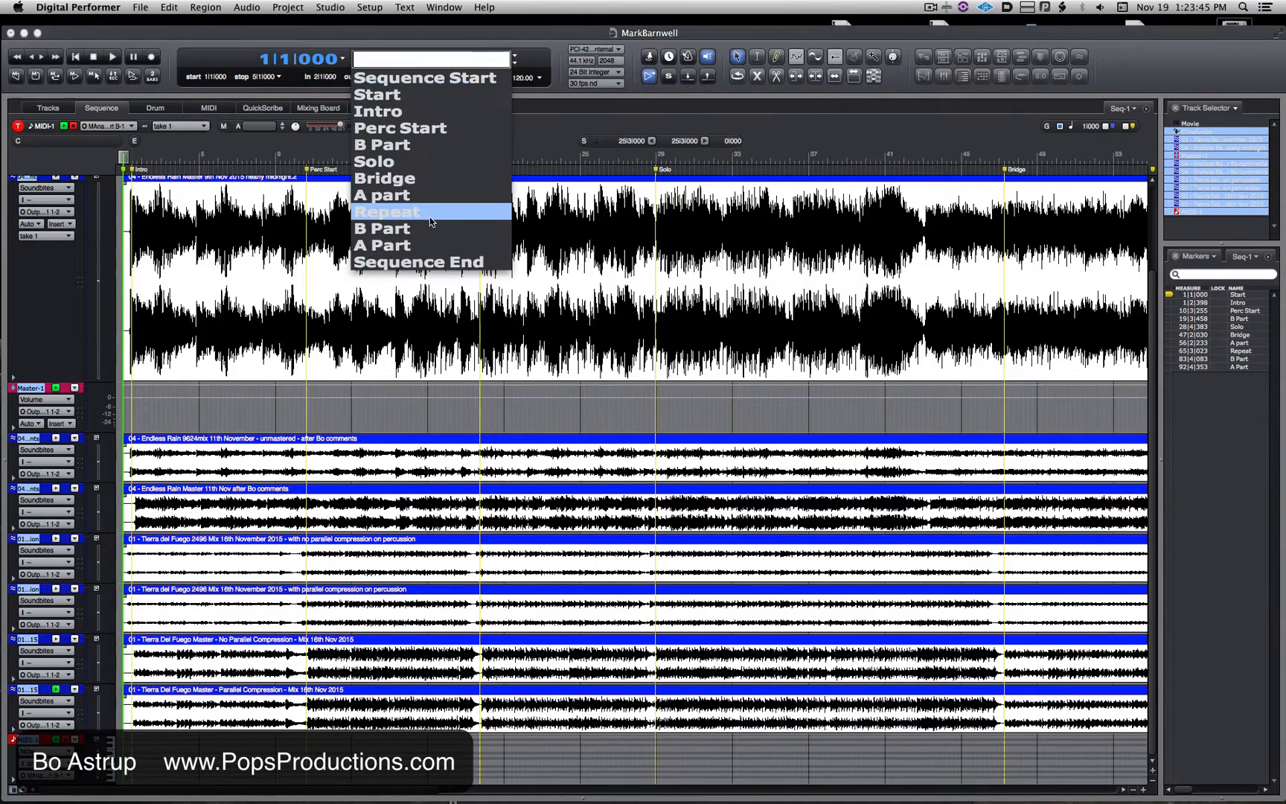
left_click(387, 211)
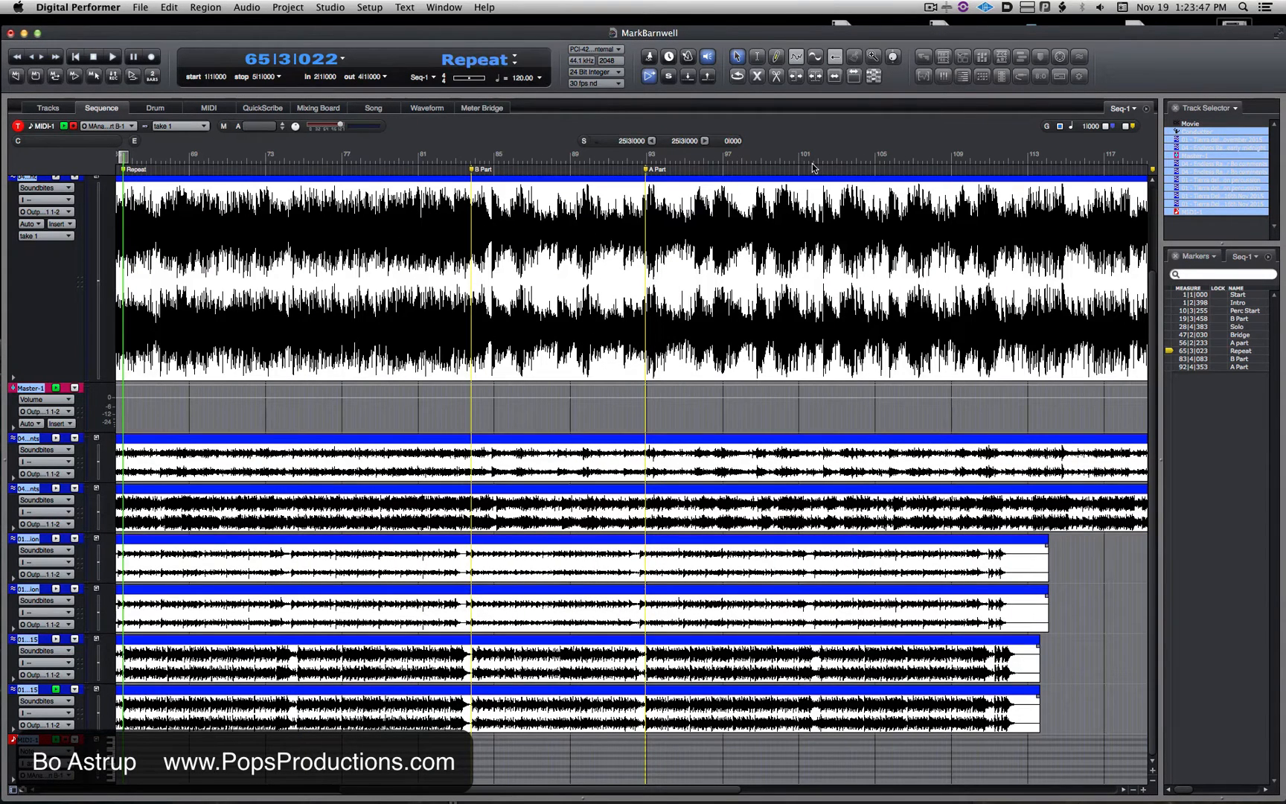
mouse_move(1205, 368)
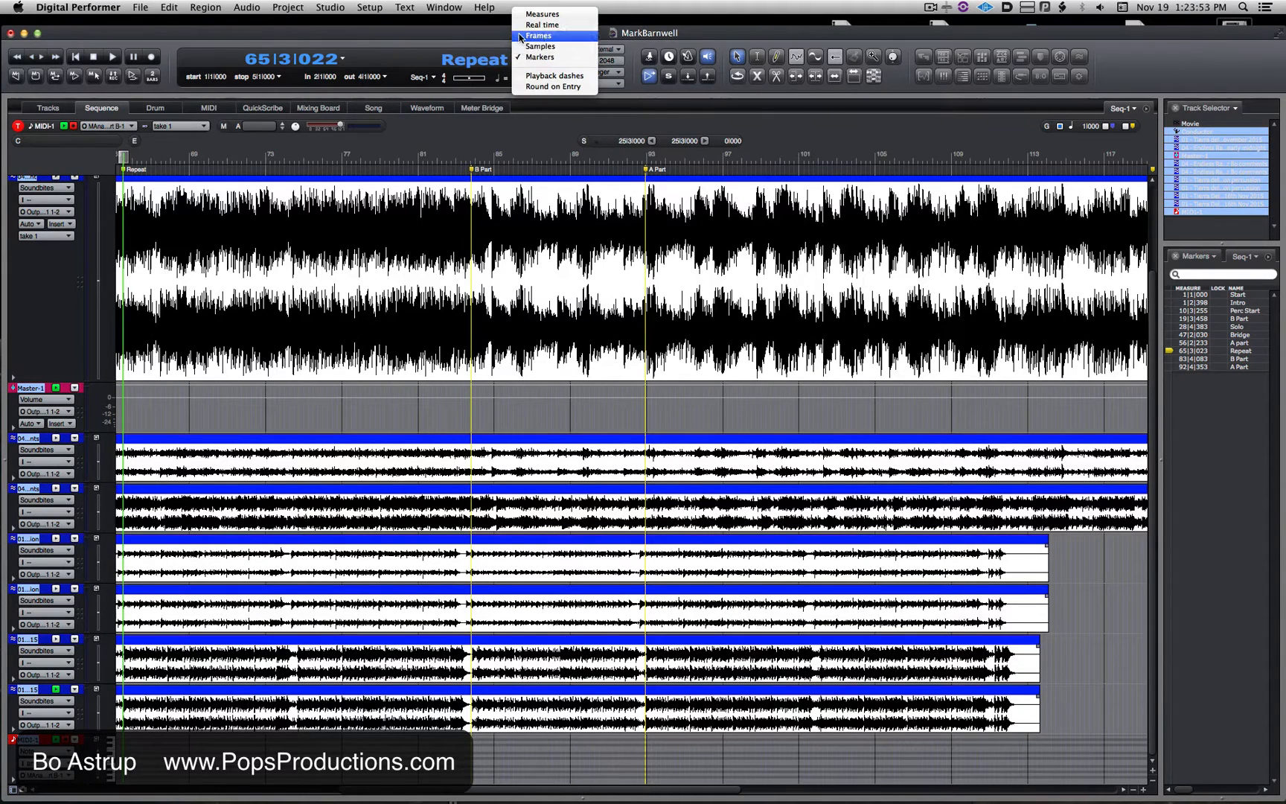
Return the secondary counter to Frames and jump through the Perc Start and Bridge markers
left_click(539, 35)
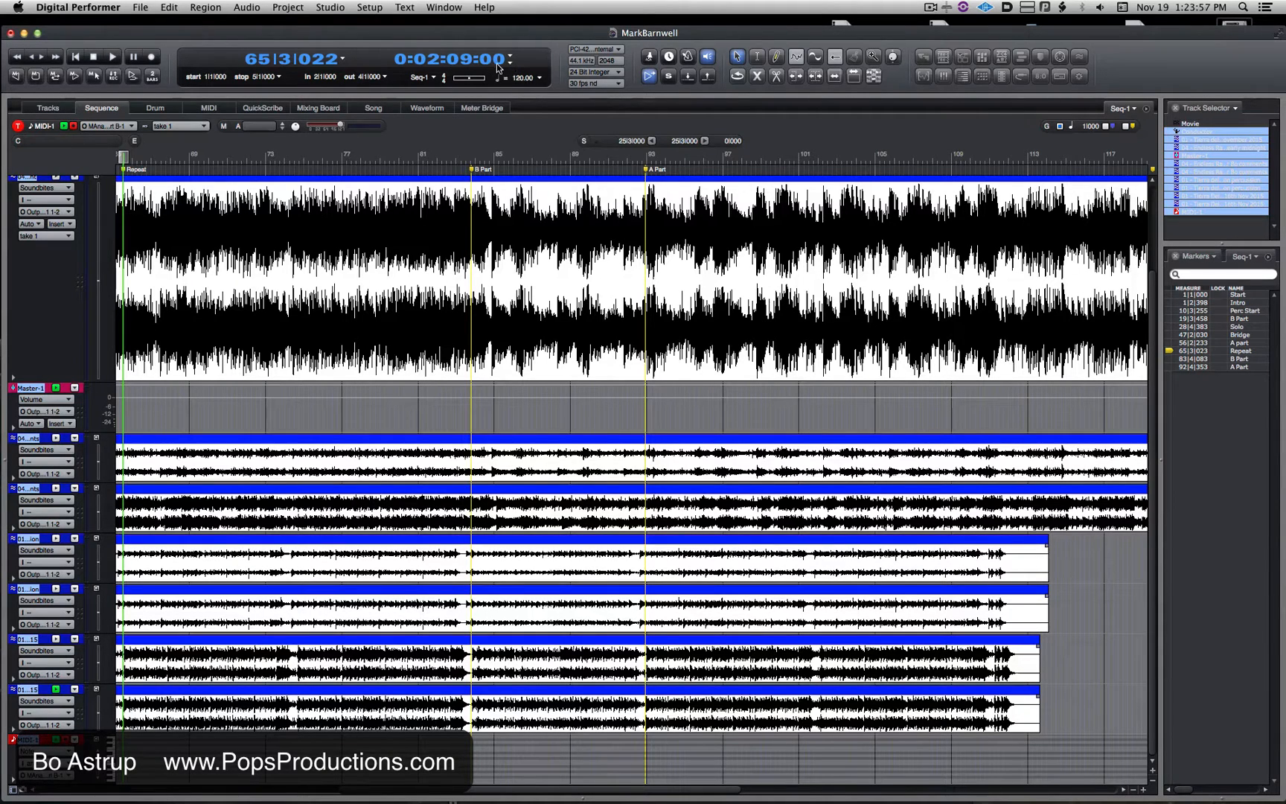
left_click(512, 58)
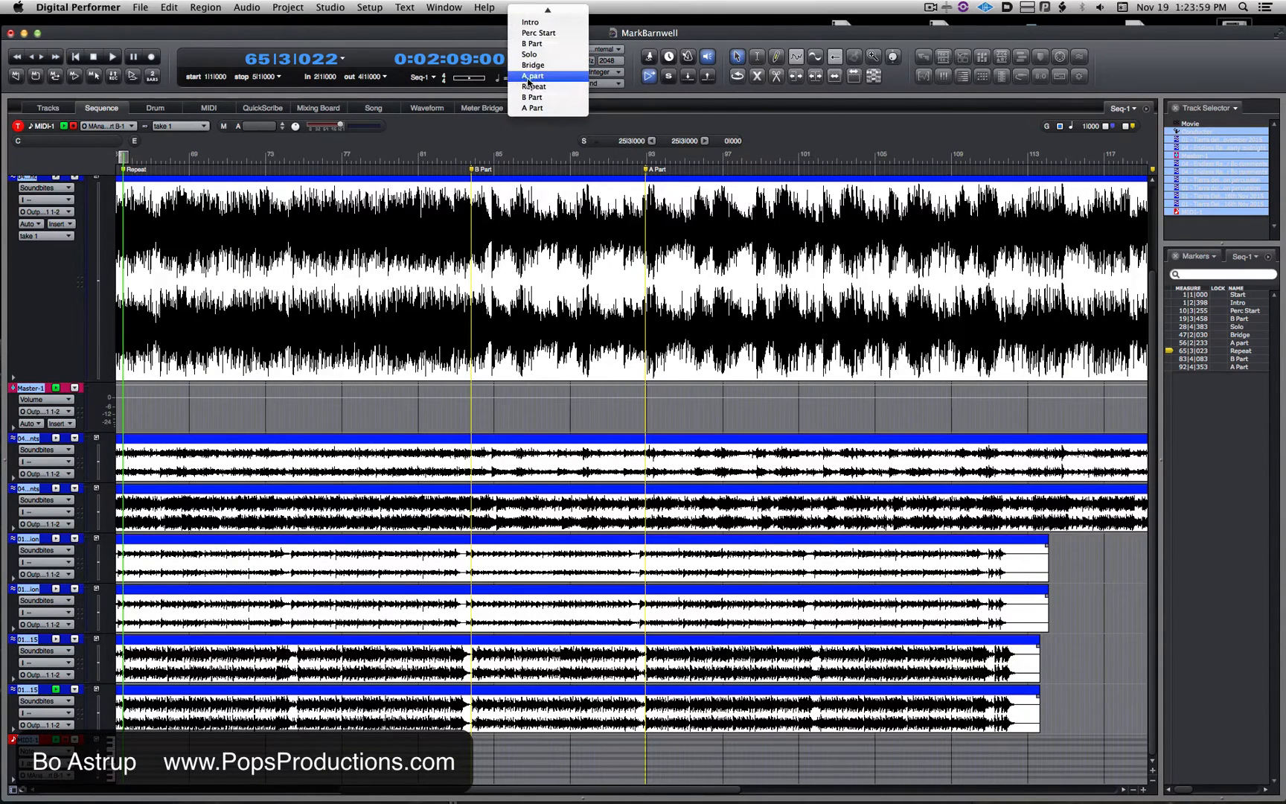
mouse_move(537, 33)
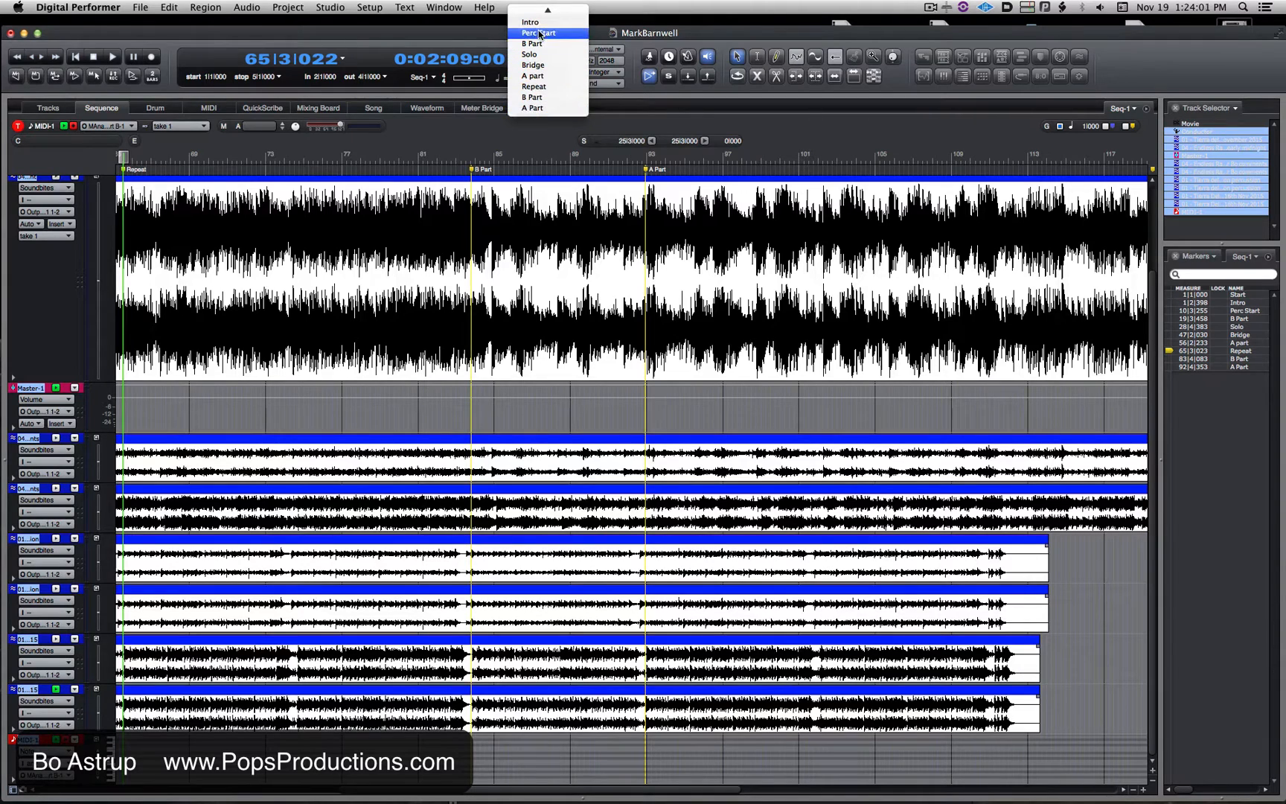
left_click(537, 33)
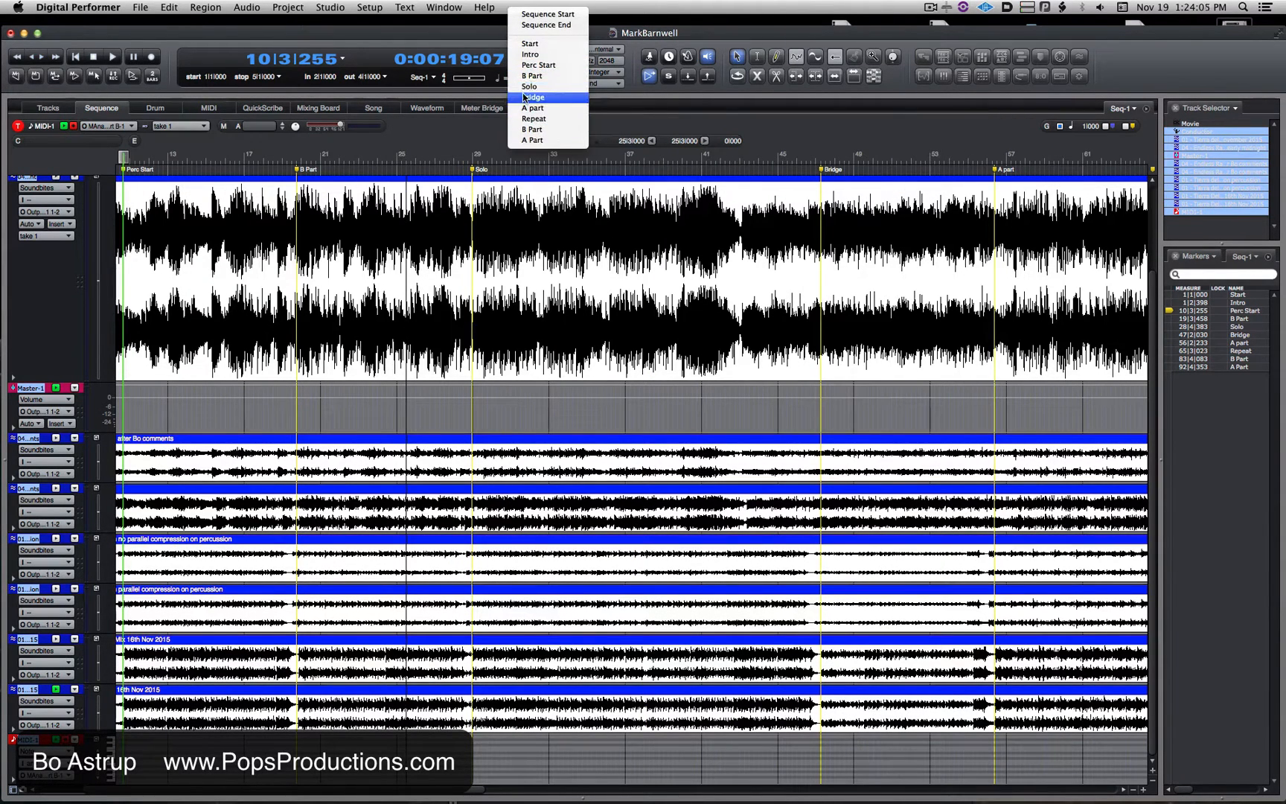
left_click(534, 97)
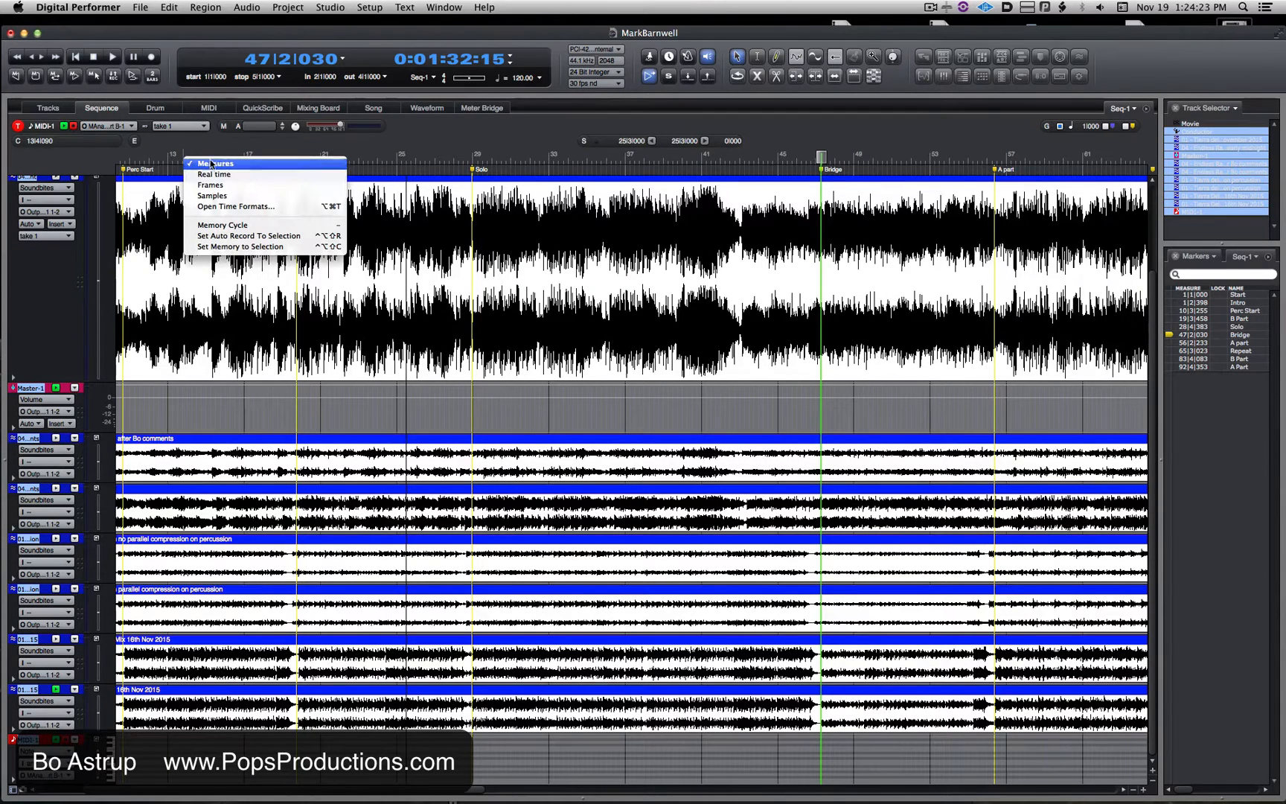
Switch the main time ruler to Real time, then to Frames
left_click(213, 173)
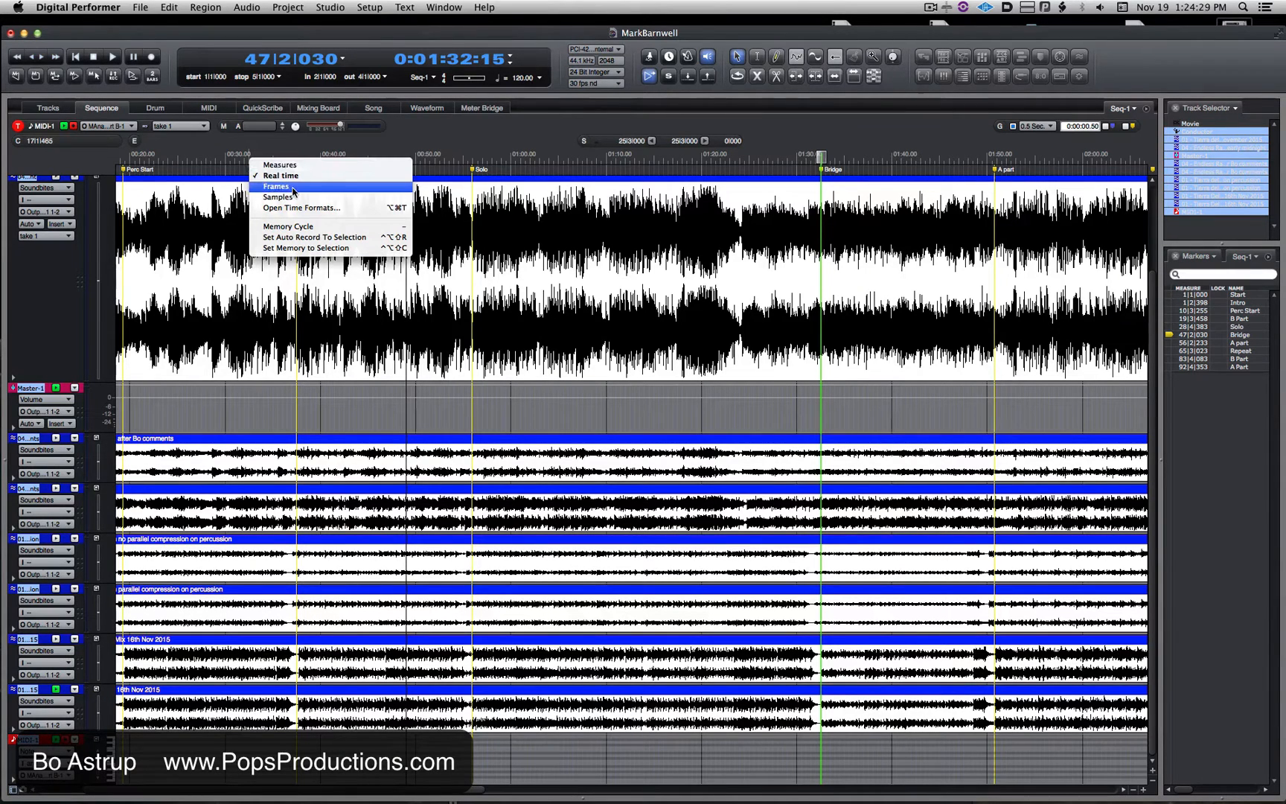
left_click(277, 186)
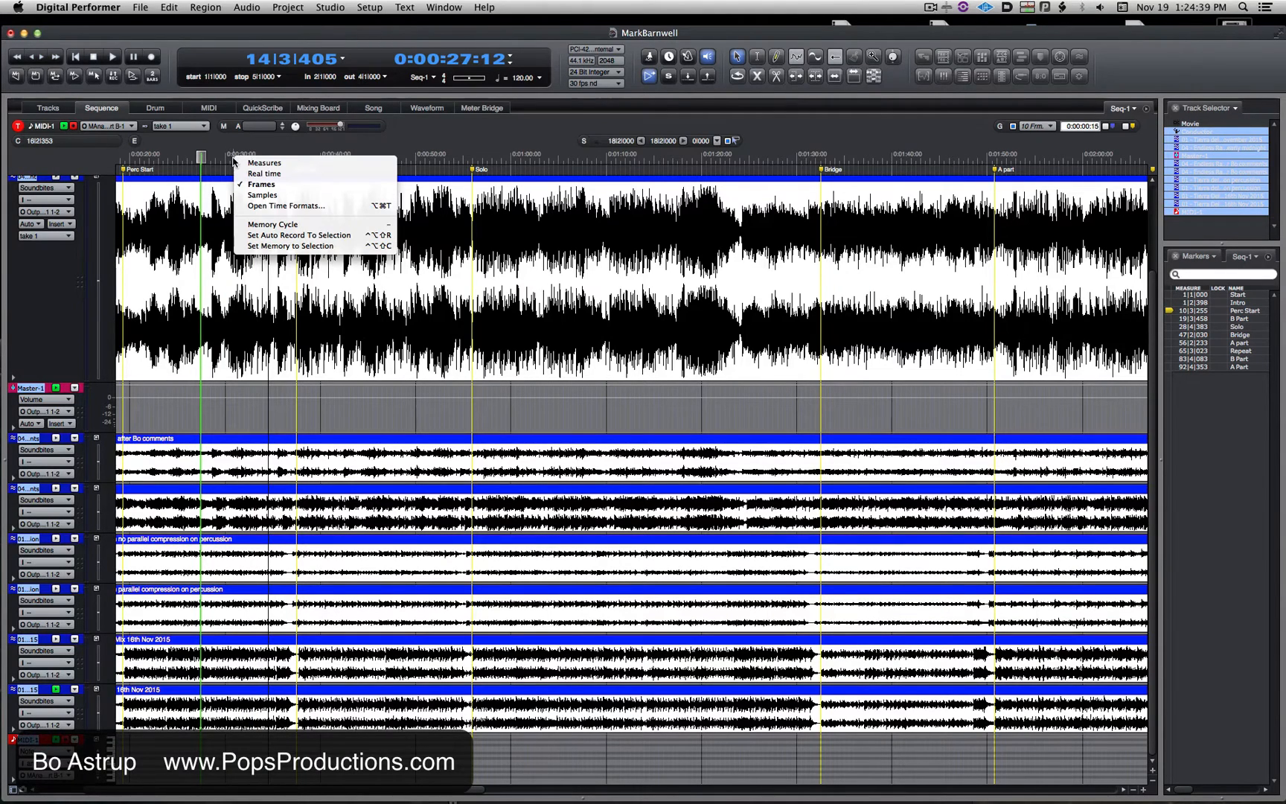
mouse_move(308, 205)
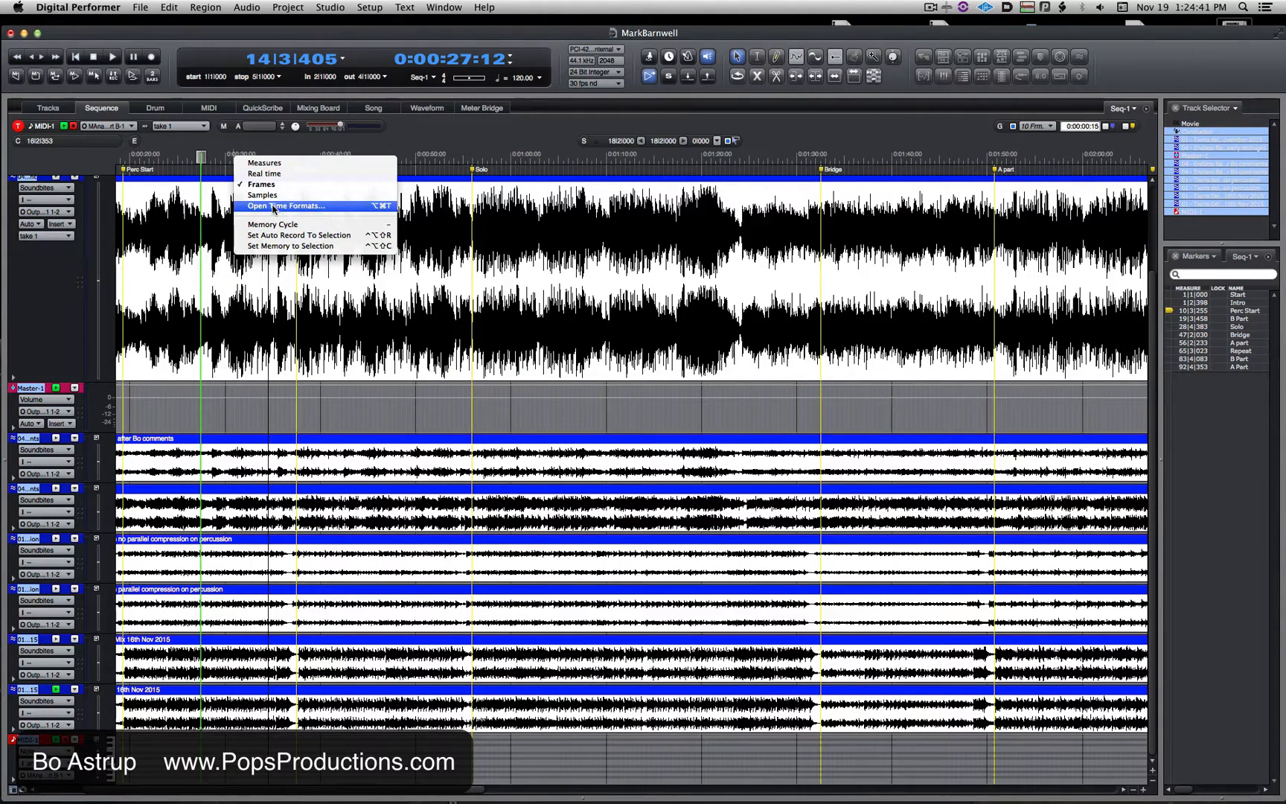
mouse_move(303, 210)
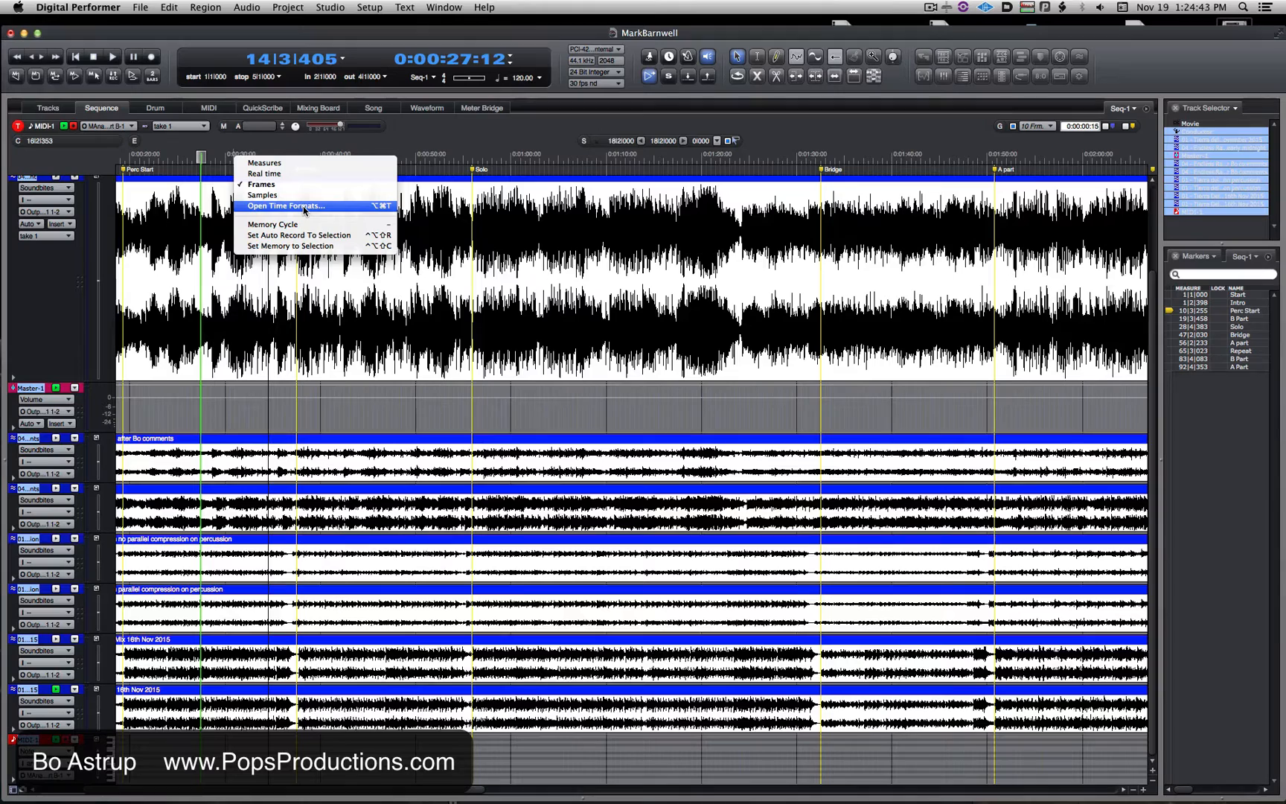
Bring up Time Formats and select Measures under Main Ruler & Edit Grid
left_click(286, 206)
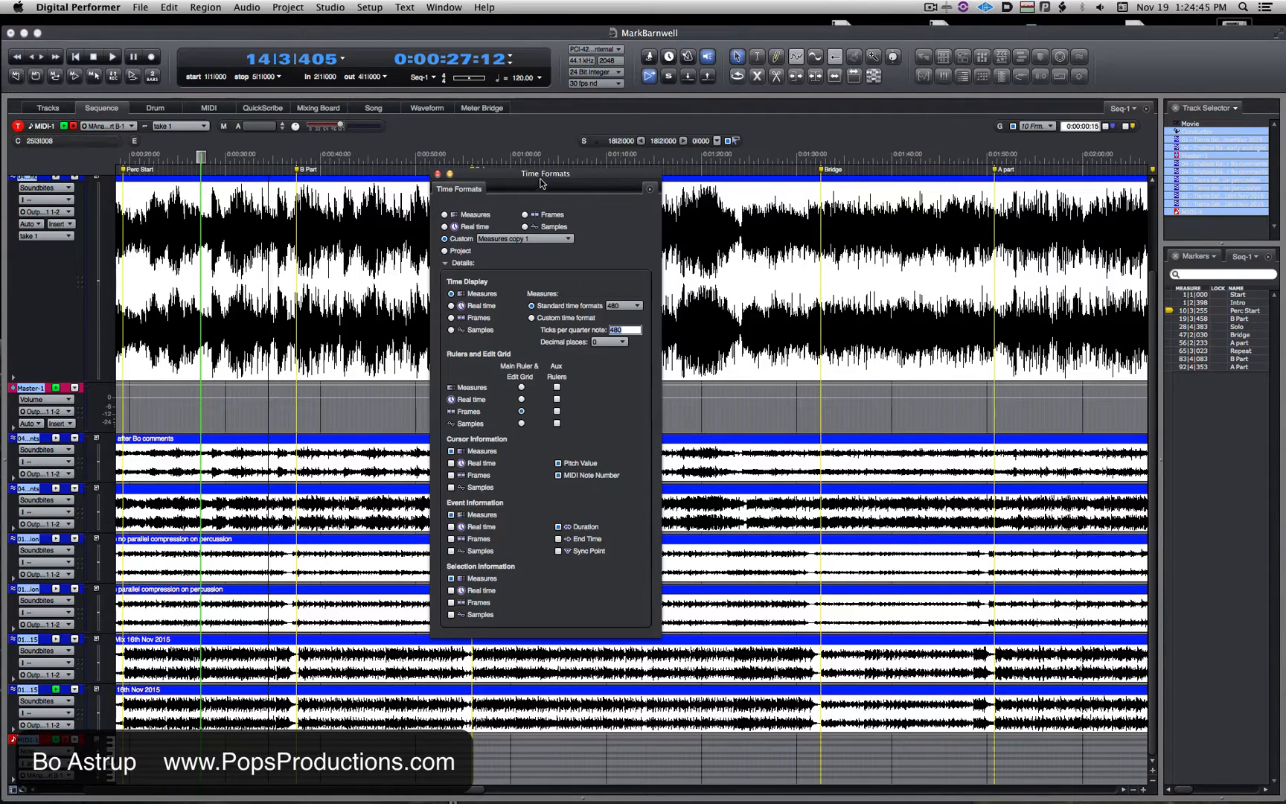
left_click_drag(543, 187, 556, 183)
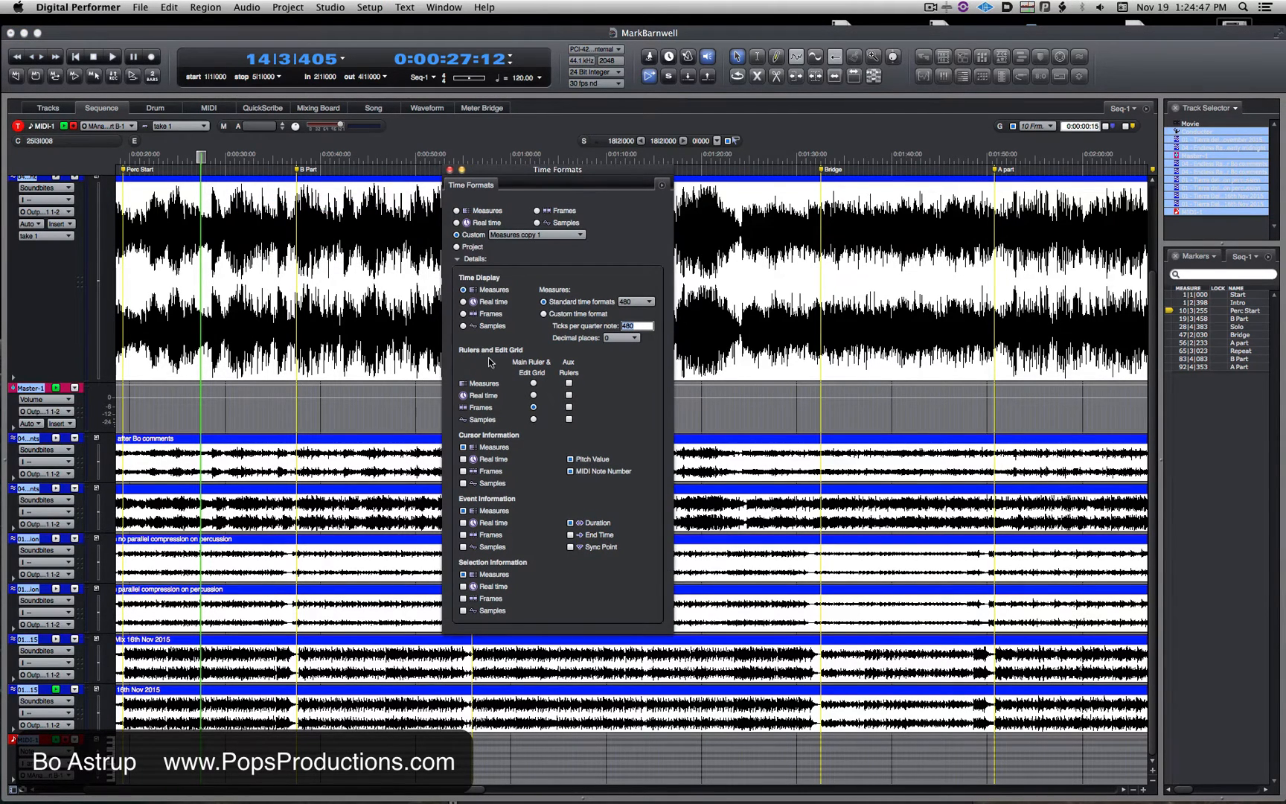
mouse_move(561, 359)
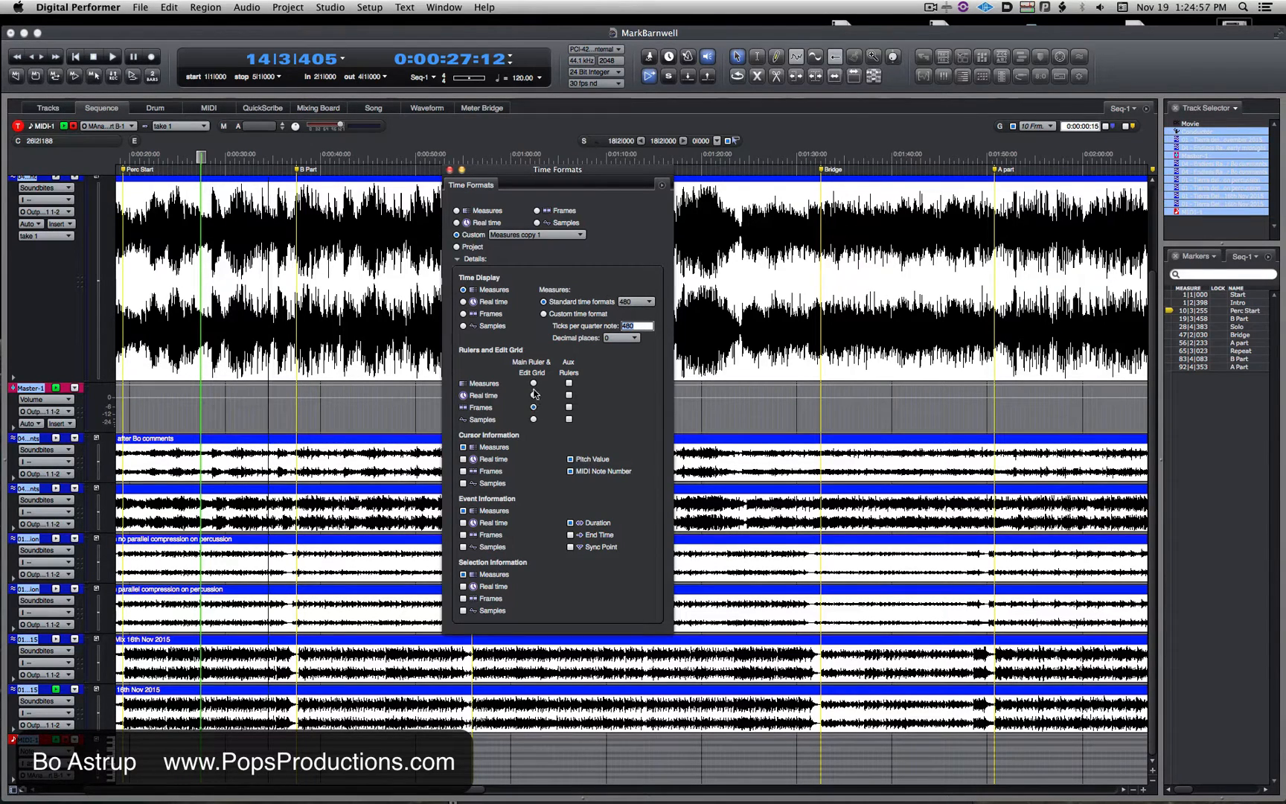
left_click(534, 382)
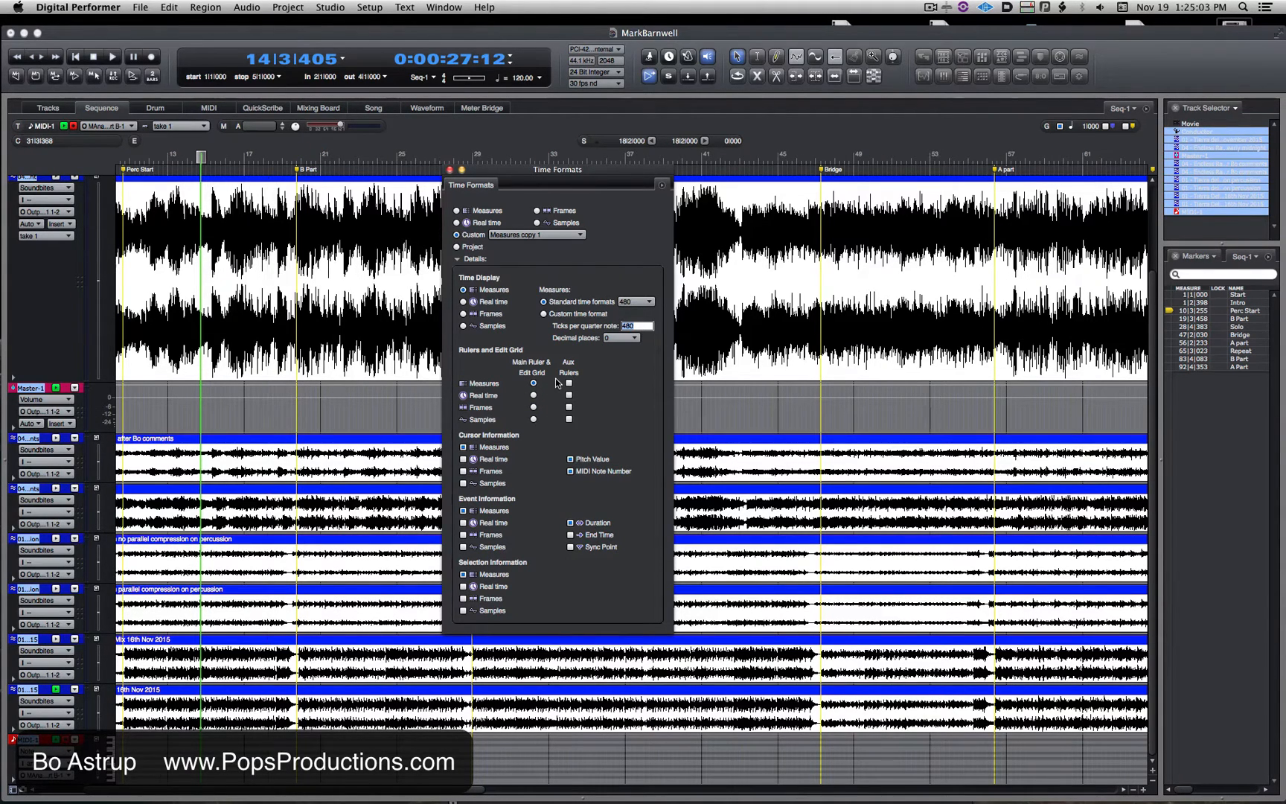
mouse_move(596, 420)
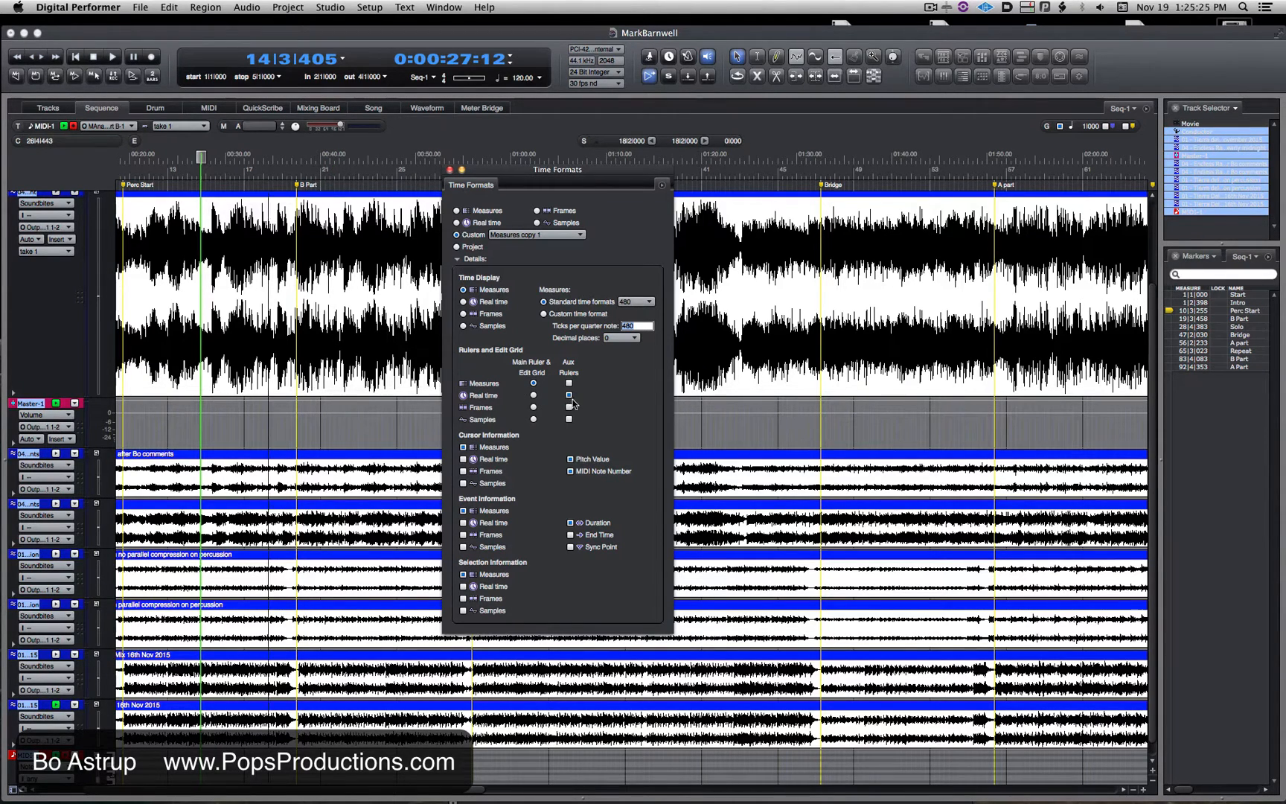
Tick the Real time, Frames and Samples auxiliary rulers, adjust the main ruler choice, and close Time Formats
left_click(567, 382)
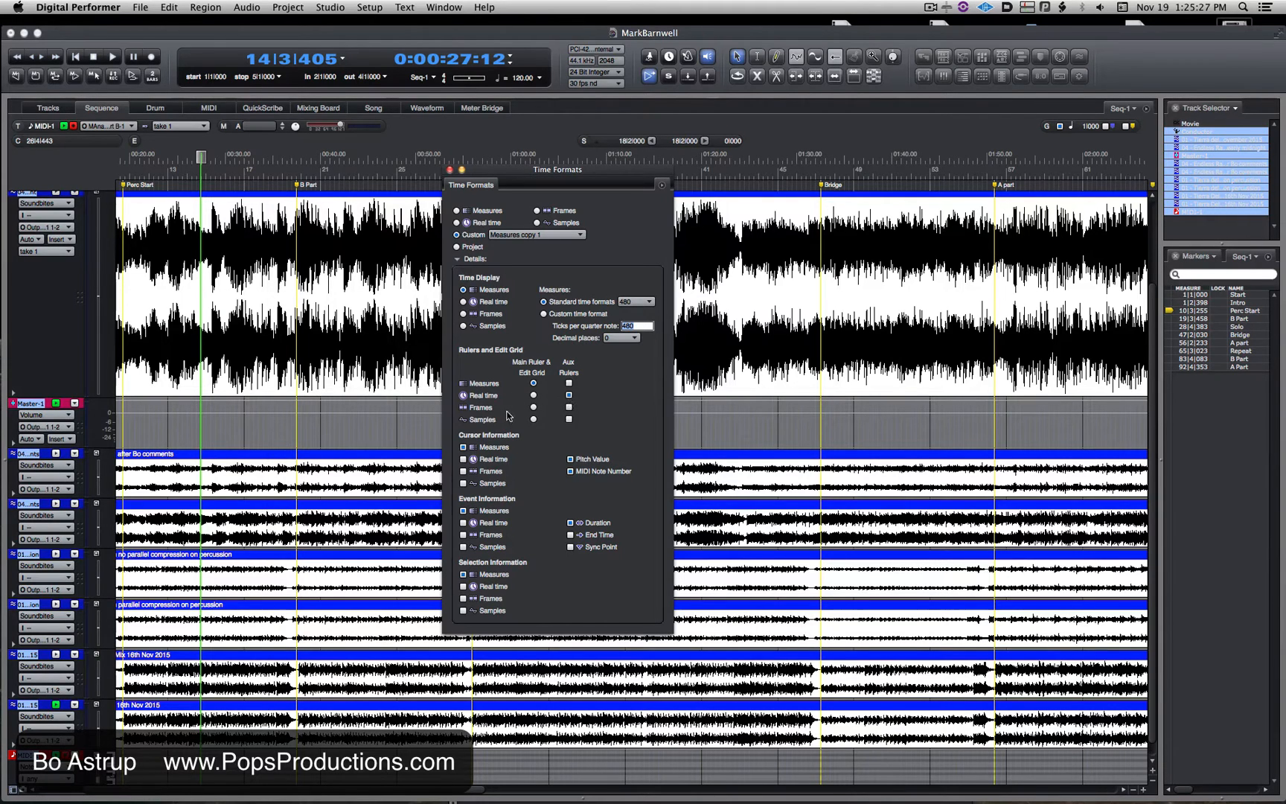
left_click(568, 420)
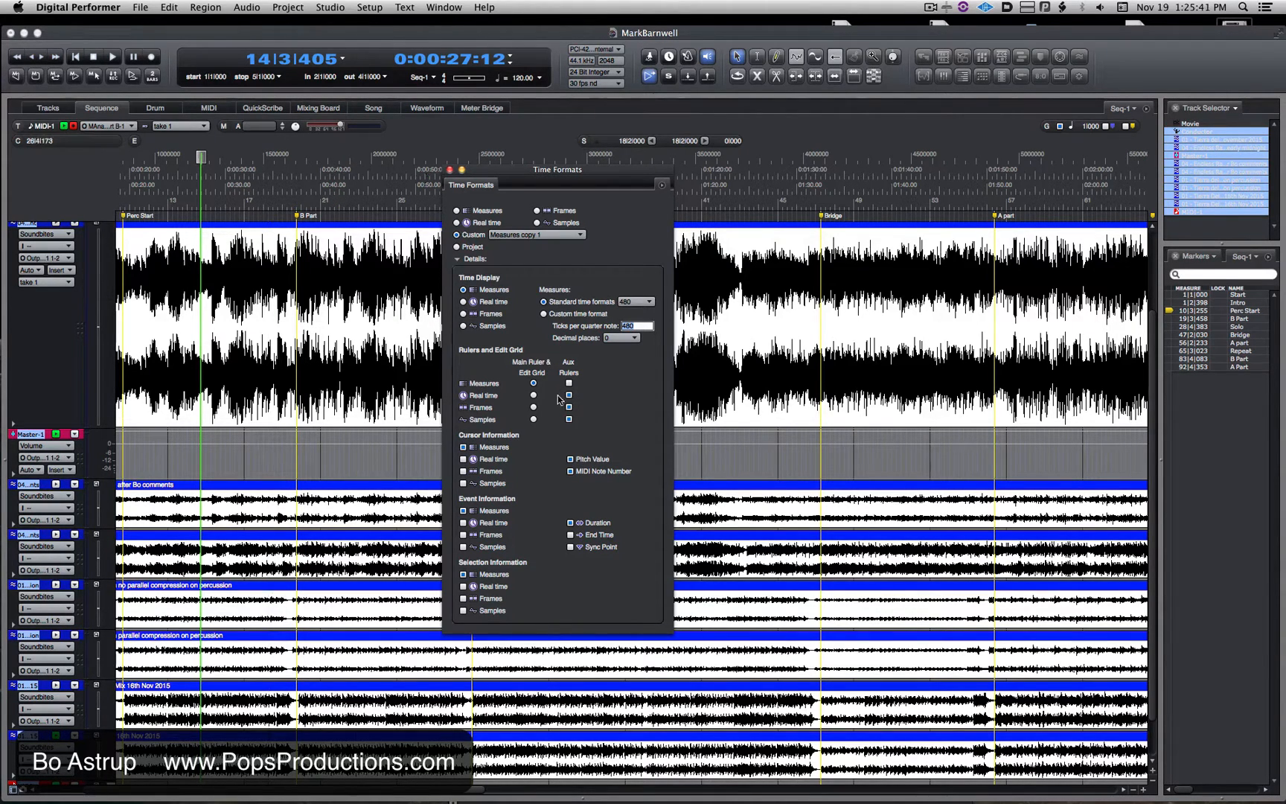
mouse_move(524, 439)
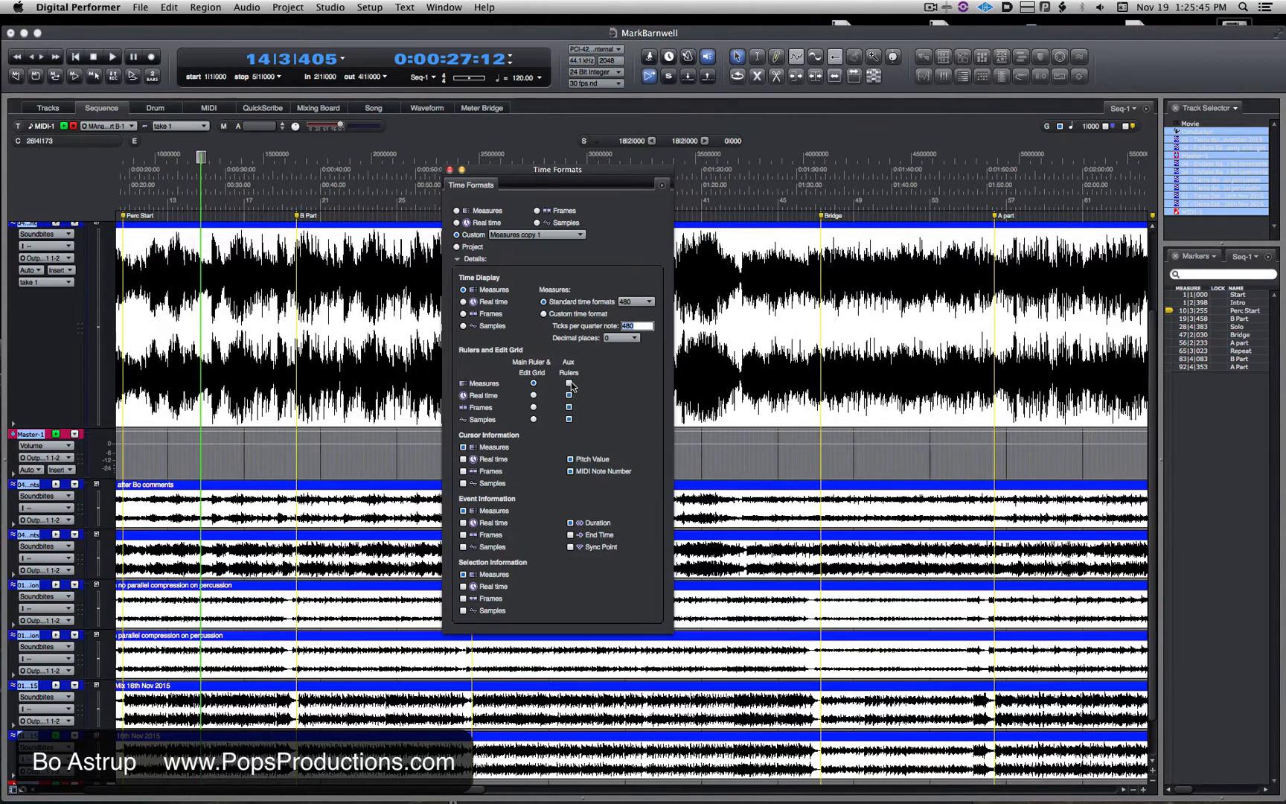
left_click(567, 420)
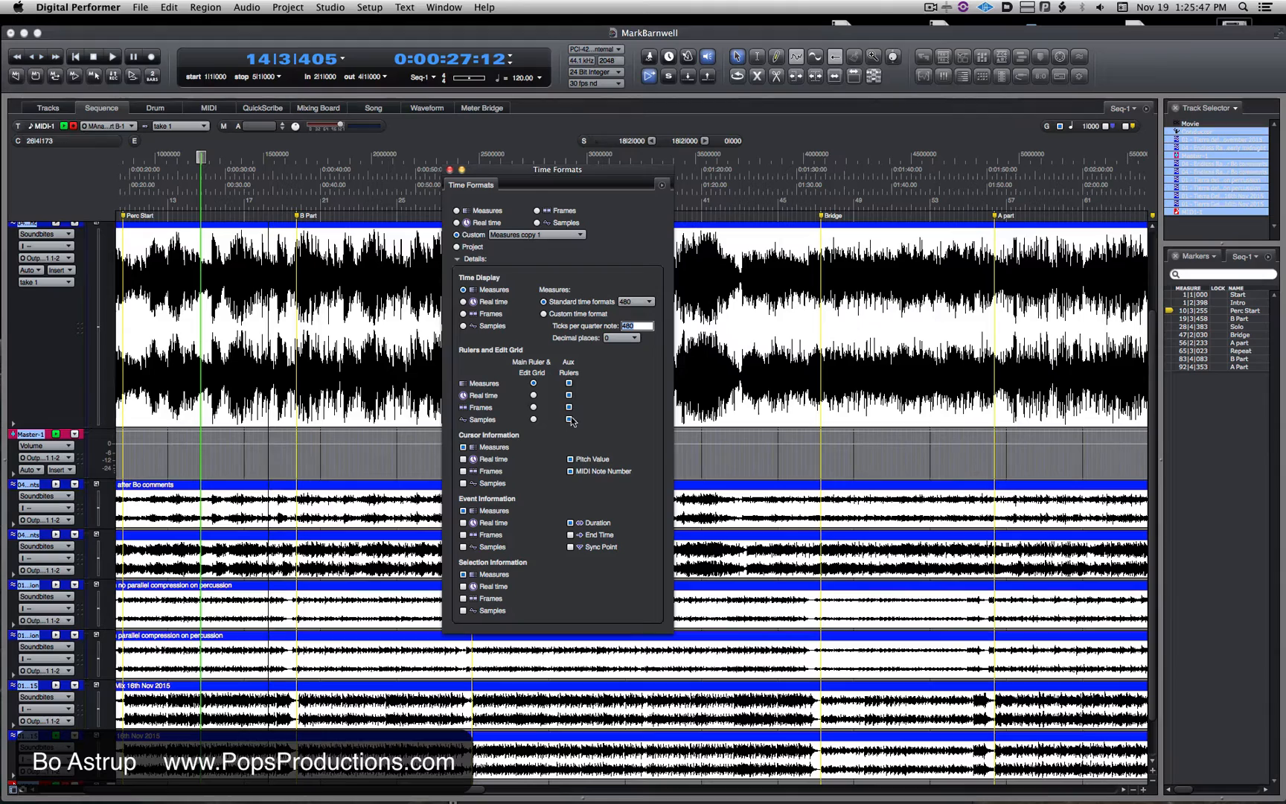
left_click(534, 395)
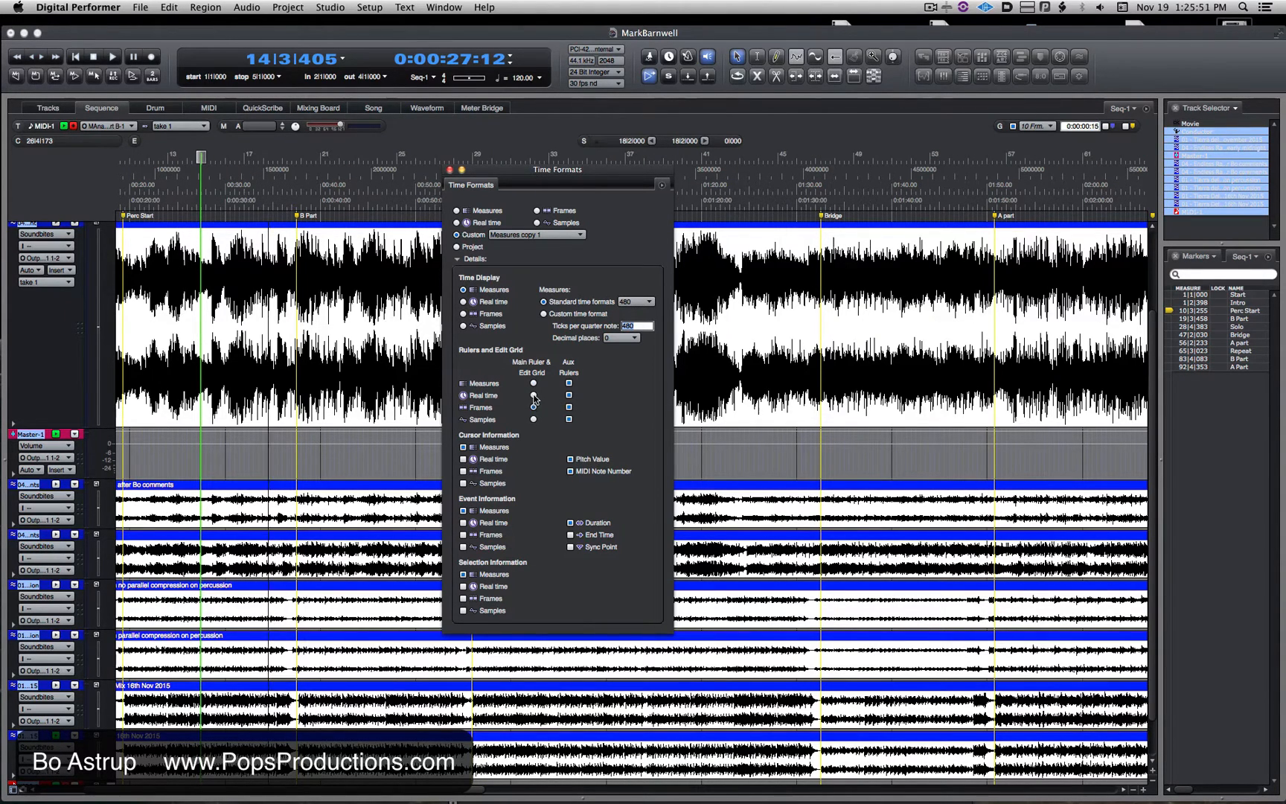
left_click(533, 383)
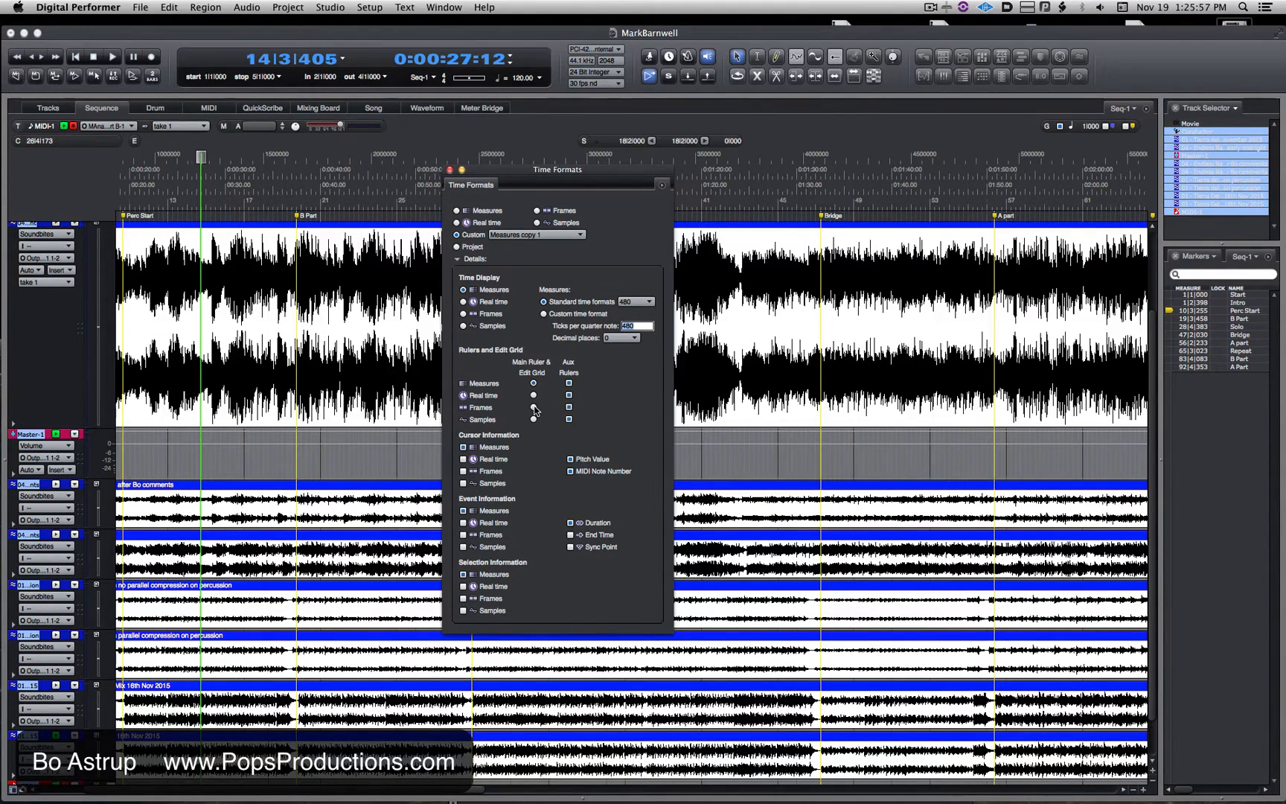
left_click(661, 183)
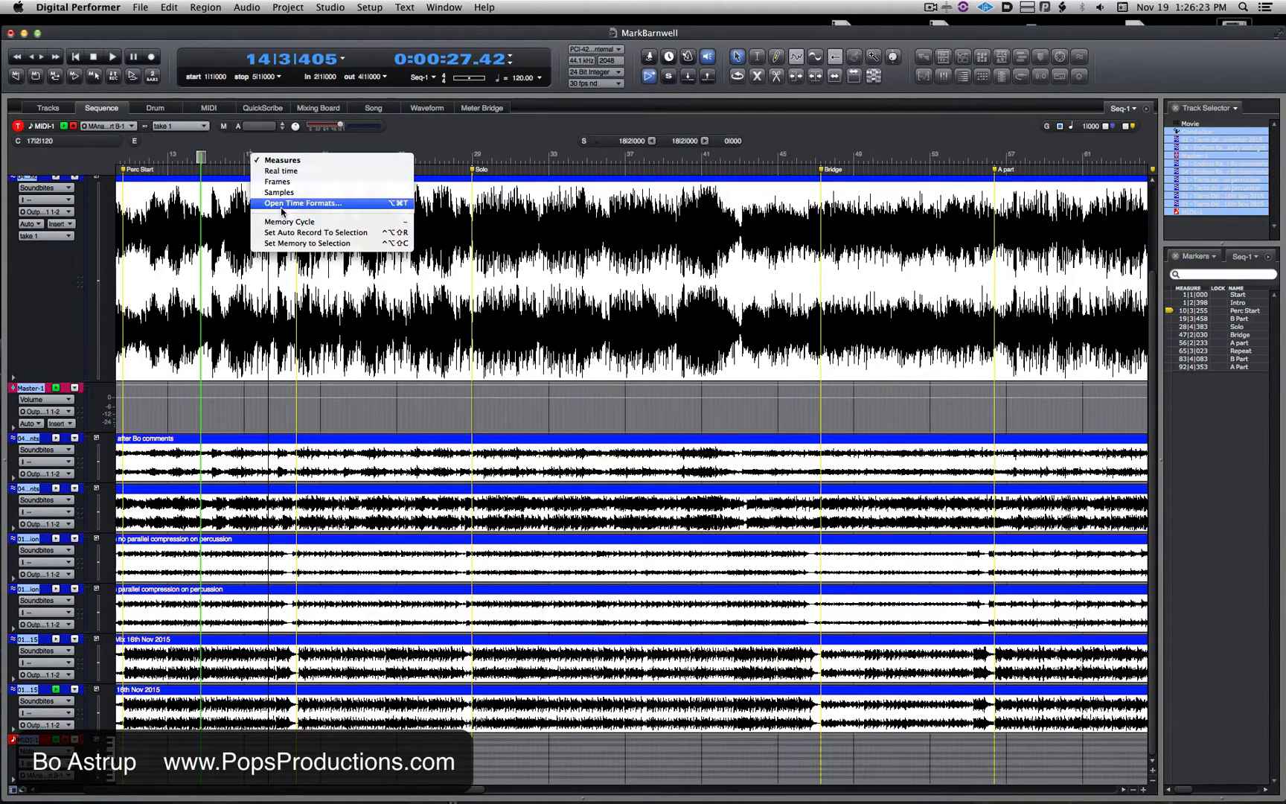
Choose Open Time Formats… from the ruler menu to bring the settings back up
left_click(300, 202)
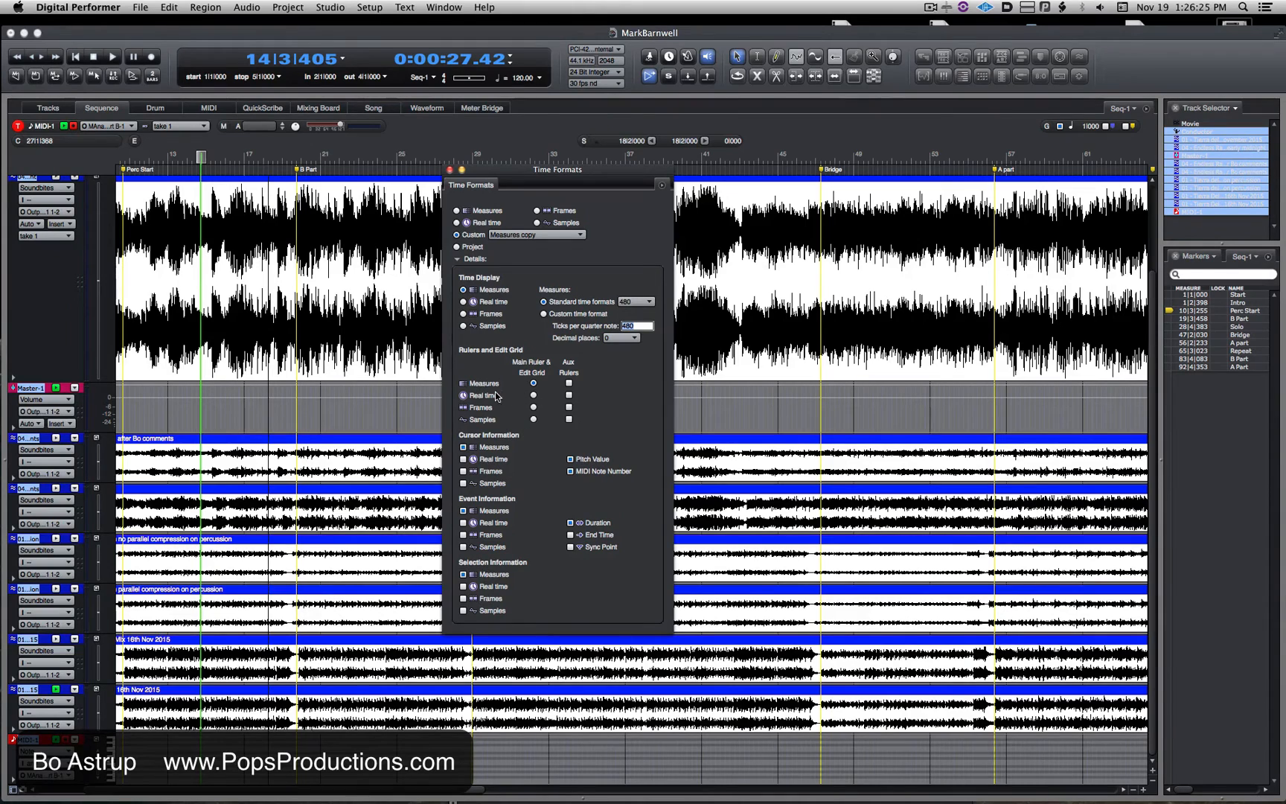